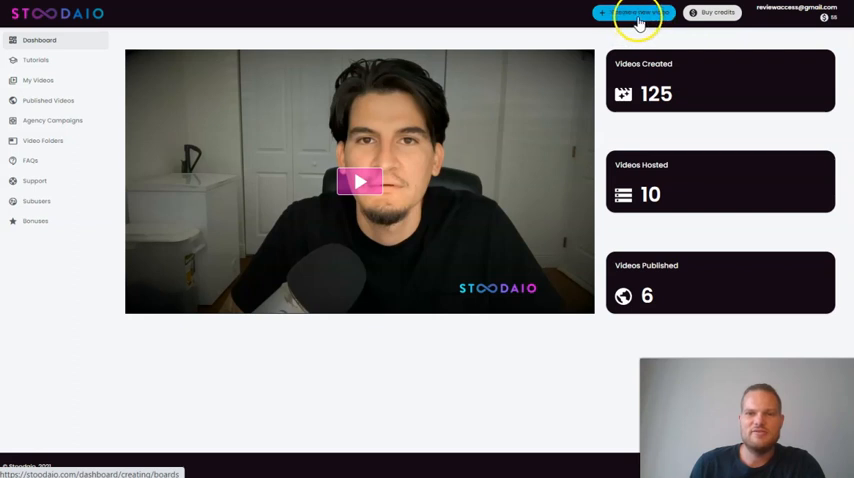
# Step: Open Create a new video to reach the From Script or From Audio choice
pyautogui.click(634, 12)
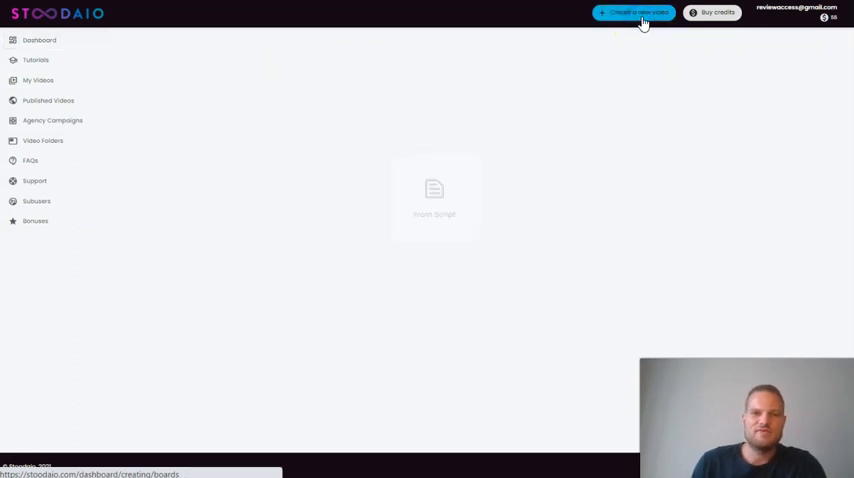
pyautogui.click(635, 13)
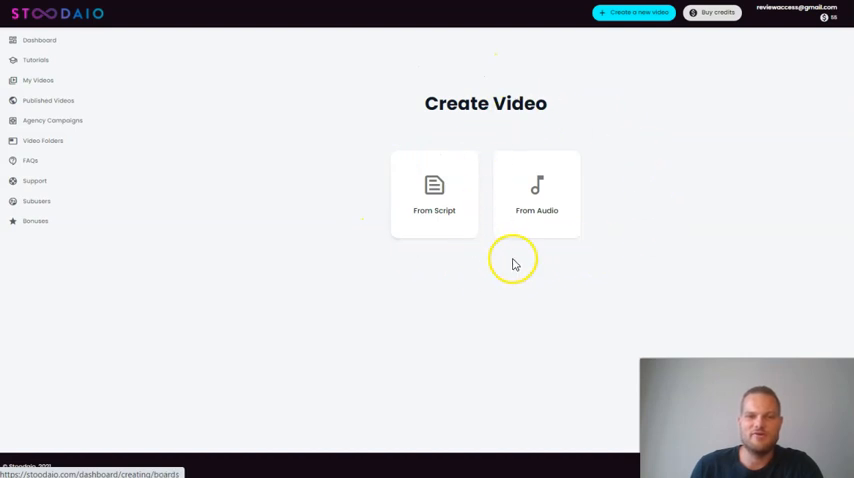
pyautogui.moveTo(470, 250)
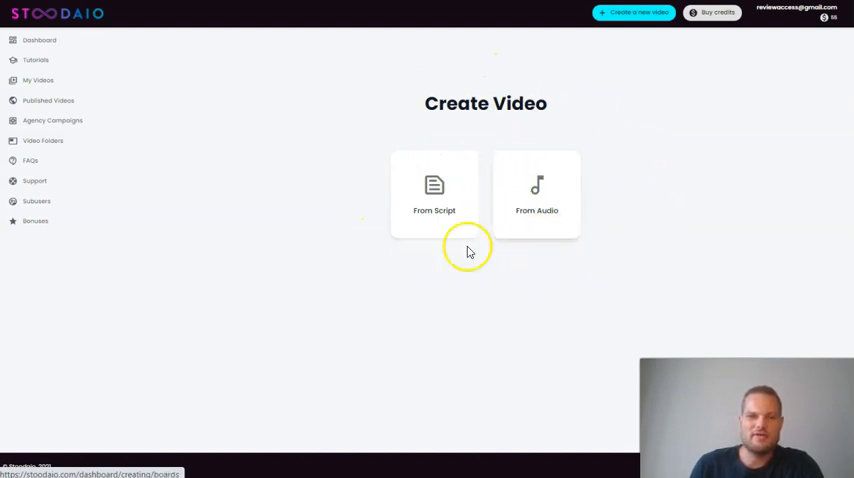
pyautogui.click(434, 190)
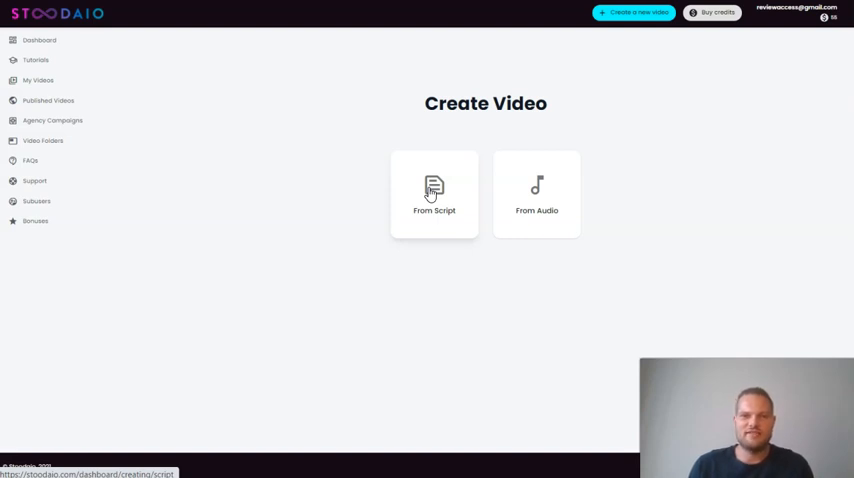
# Step: Choose From Script, pick the Landscape template, and click into the empty script box
pyautogui.click(434, 193)
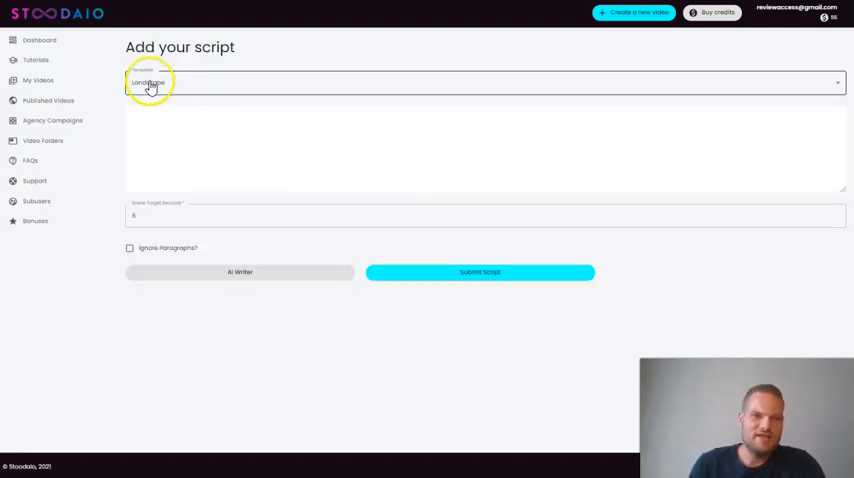
pyautogui.click(480, 82)
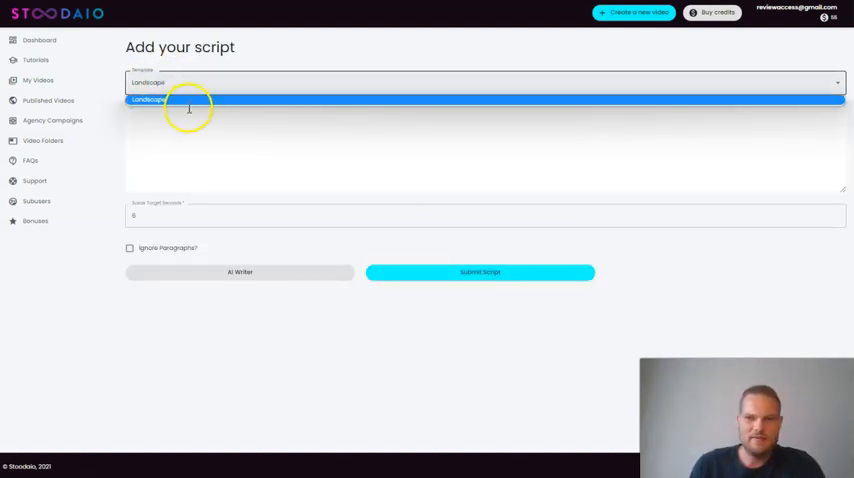
pyautogui.click(148, 99)
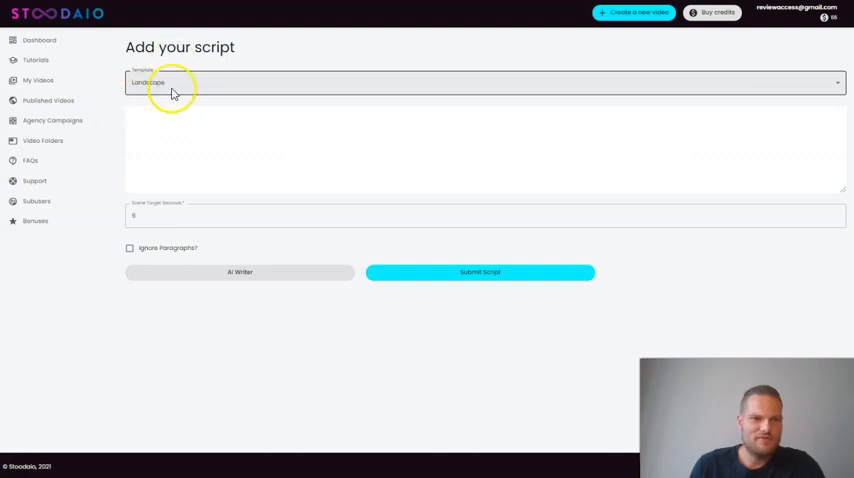
pyautogui.moveTo(220, 103)
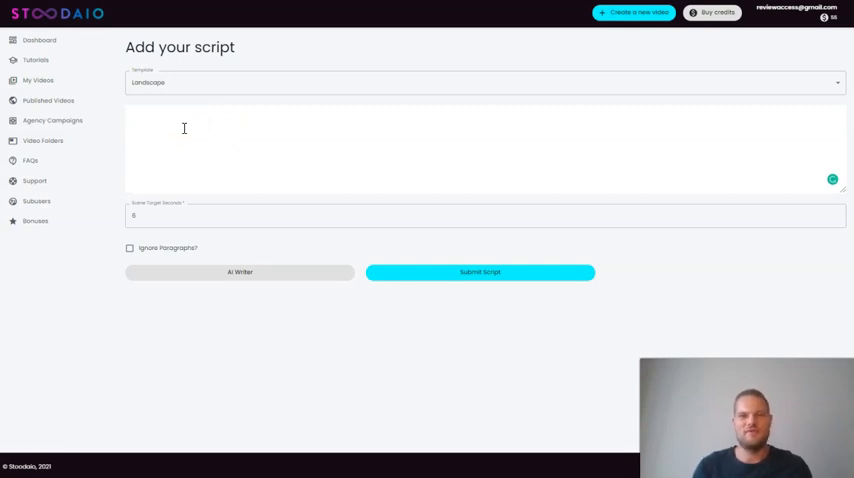
pyautogui.click(185, 115)
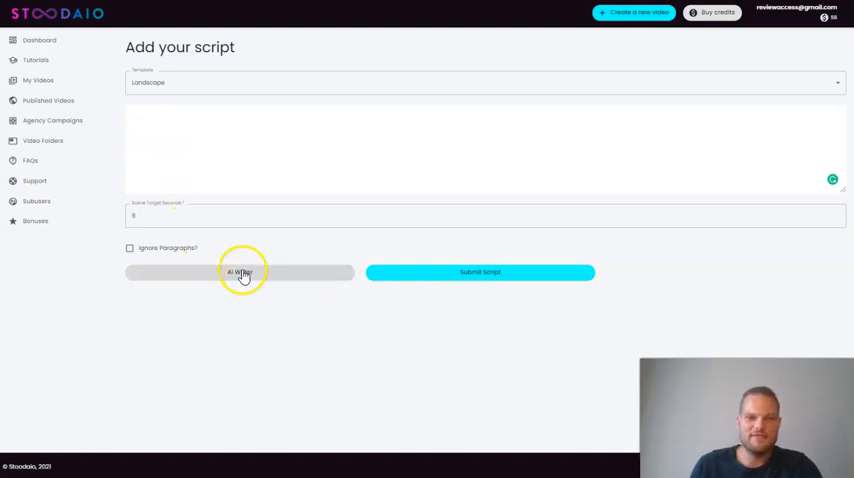
# Step: In AI Writer, enter the topic 'How to make money with video marketing', keeping English
pyautogui.click(240, 272)
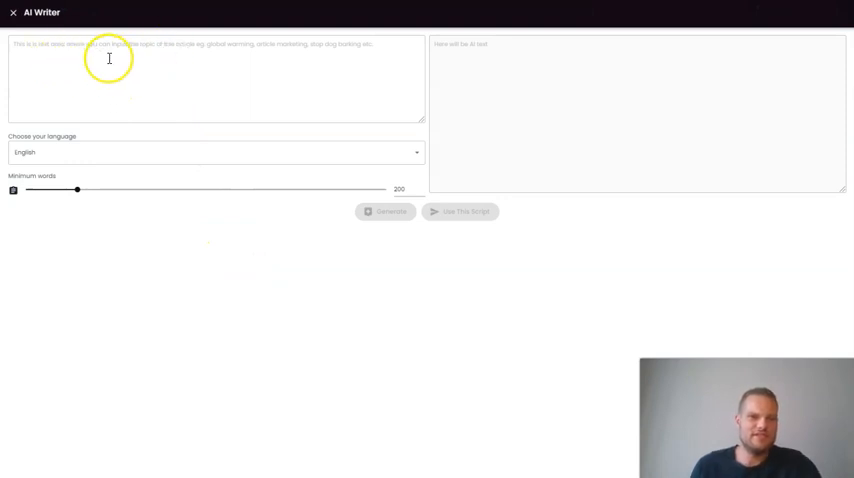
pyautogui.moveTo(240, 48)
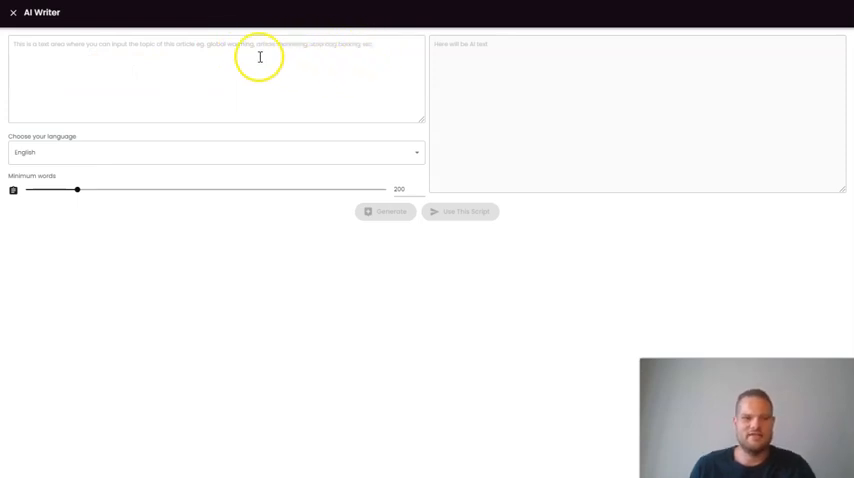
pyautogui.click(131, 63)
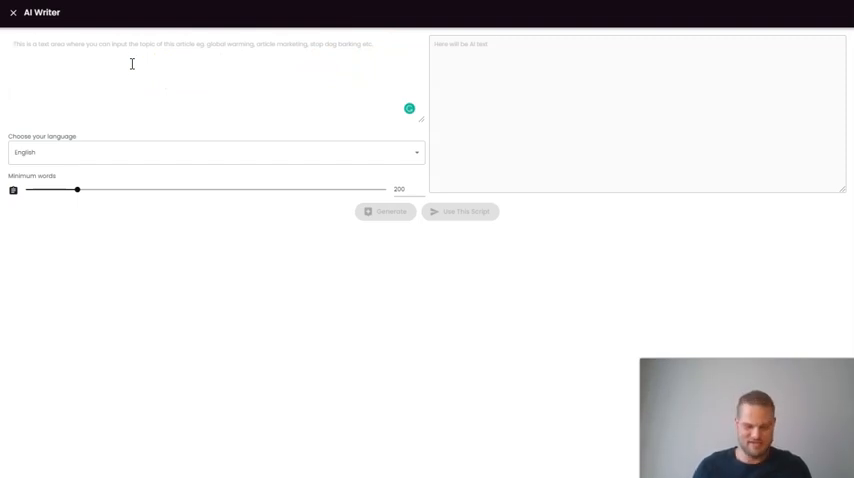
pyautogui.write('How to make money')
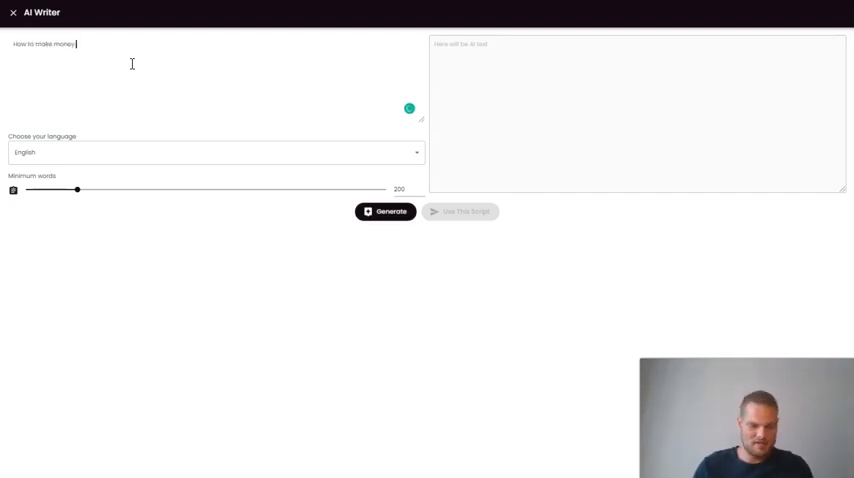
pyautogui.write('with video marketing')
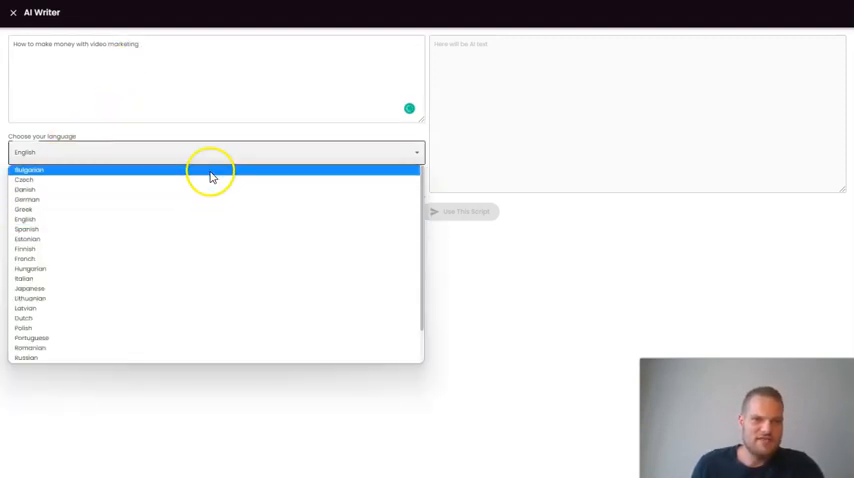
pyautogui.moveTo(204, 209)
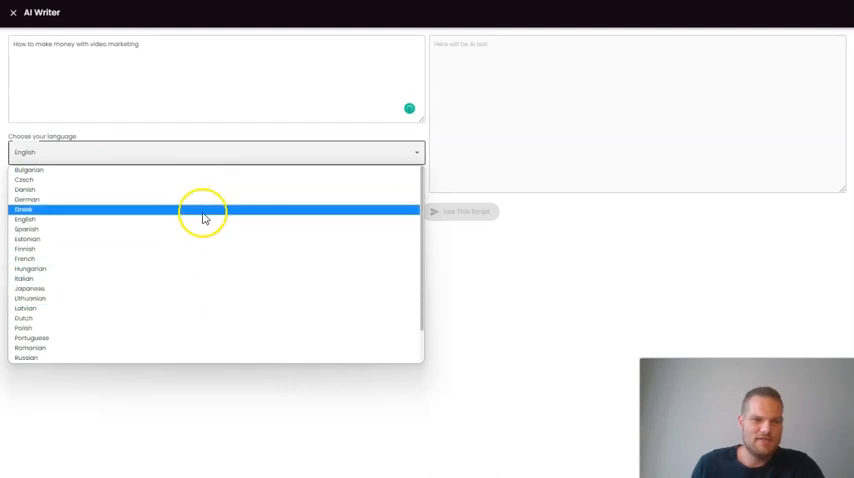
pyautogui.click(25, 219)
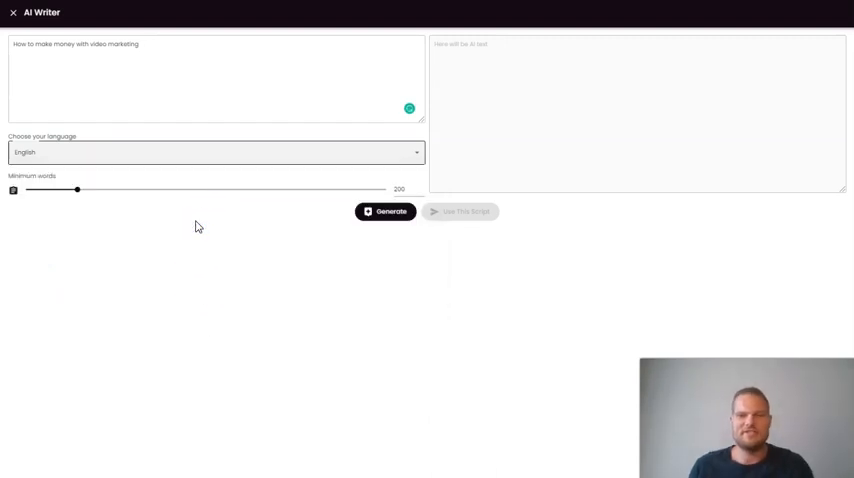
pyautogui.moveTo(170, 211)
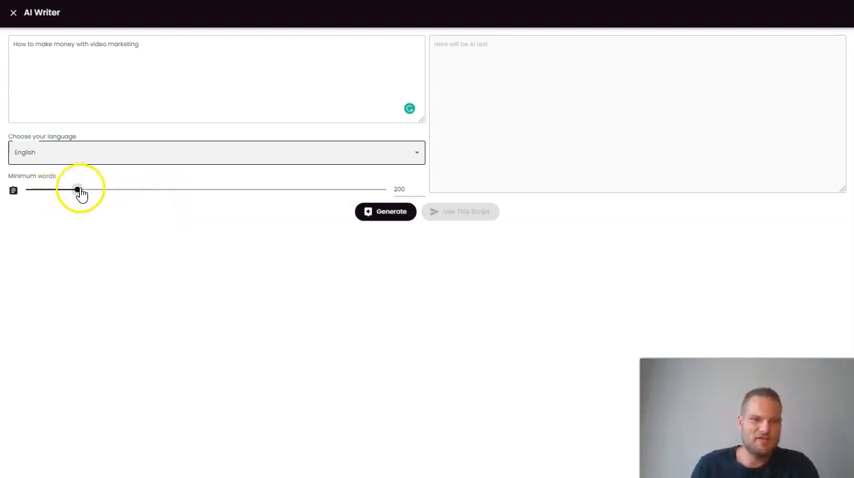
# Step: Adjust the Minimum words slider and settle it at 200
pyautogui.moveTo(80, 189); pyautogui.dragTo(388, 190)
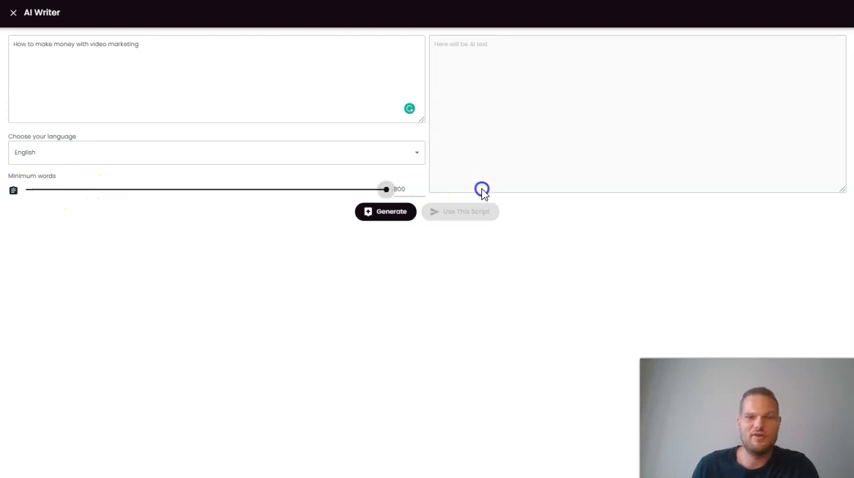
pyautogui.moveTo(385, 189); pyautogui.dragTo(89, 190)
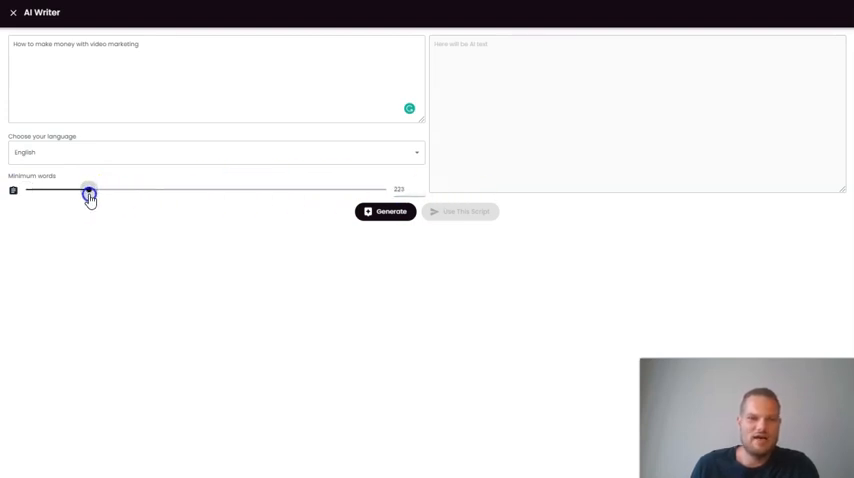
pyautogui.moveTo(90, 193); pyautogui.dragTo(79, 193)
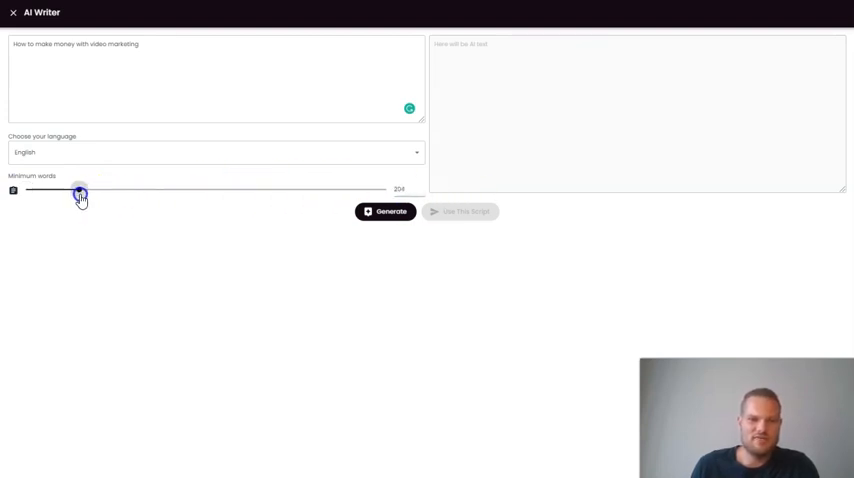
pyautogui.moveTo(79, 191); pyautogui.dragTo(74, 191)
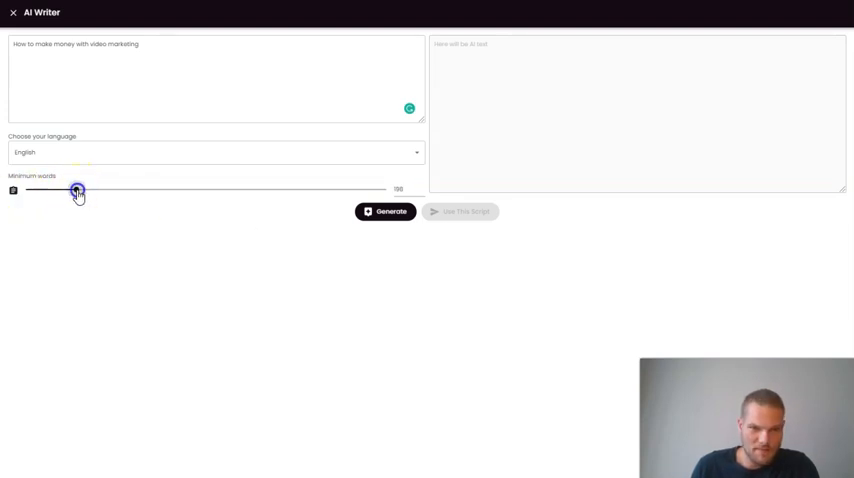
pyautogui.moveTo(77, 190); pyautogui.dragTo(78, 190)
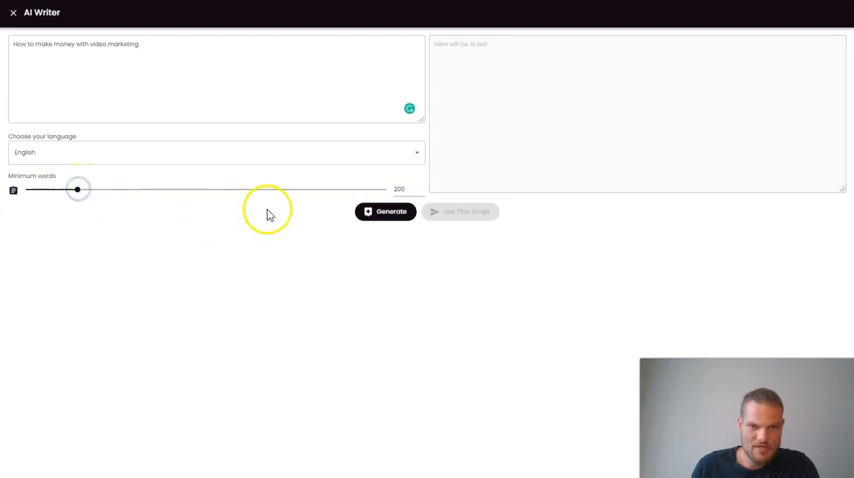
# Step: Generate the video-marketing script for one credit and load it via Use This Script
pyautogui.click(385, 211)
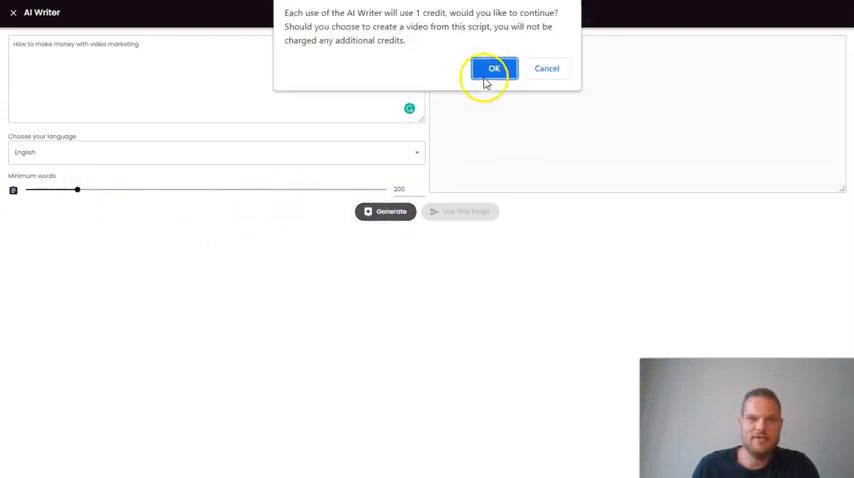
pyautogui.click(493, 68)
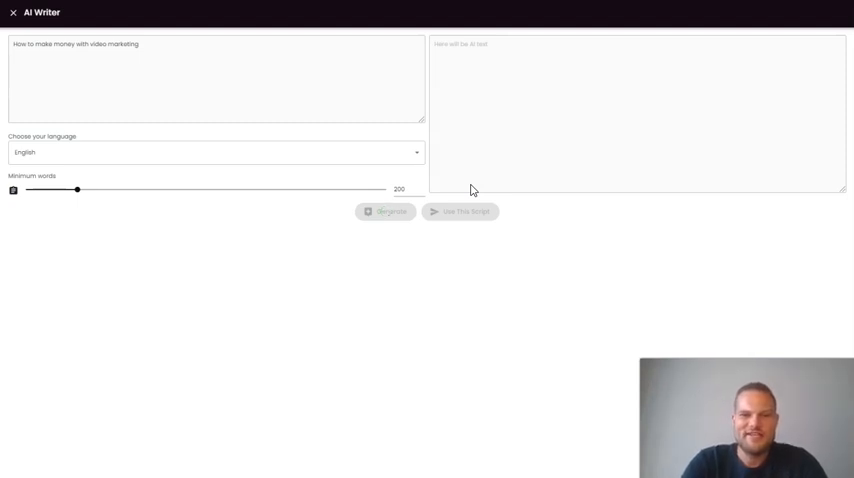
pyautogui.click(385, 211)
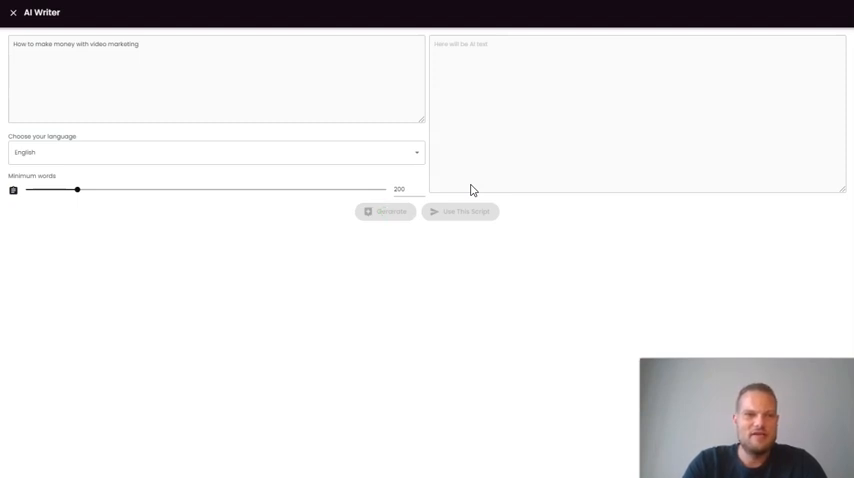
pyautogui.click(385, 211)
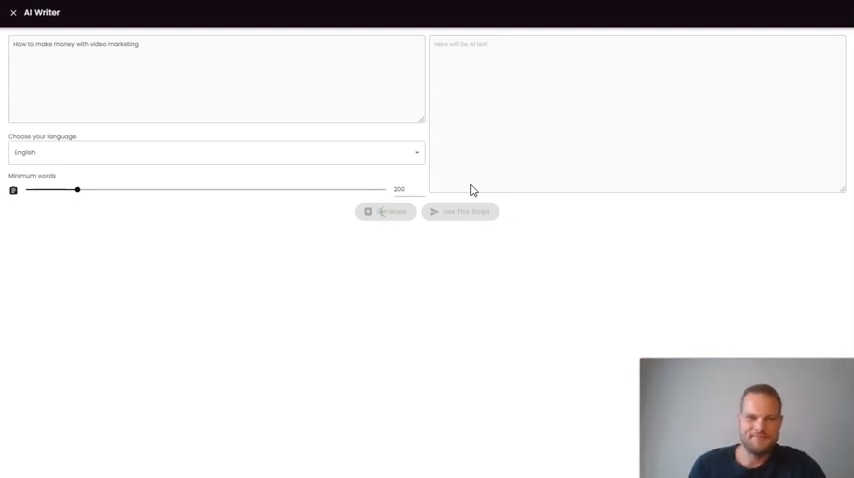
pyautogui.click(385, 211)
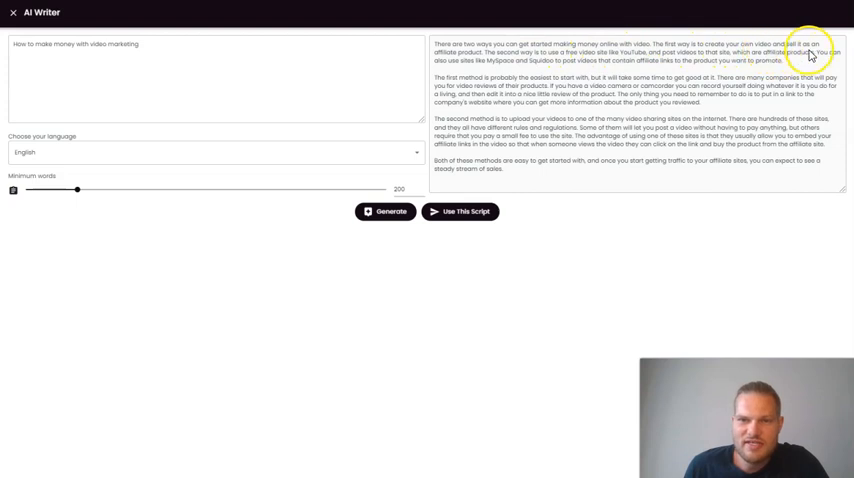
pyautogui.moveTo(490, 60)
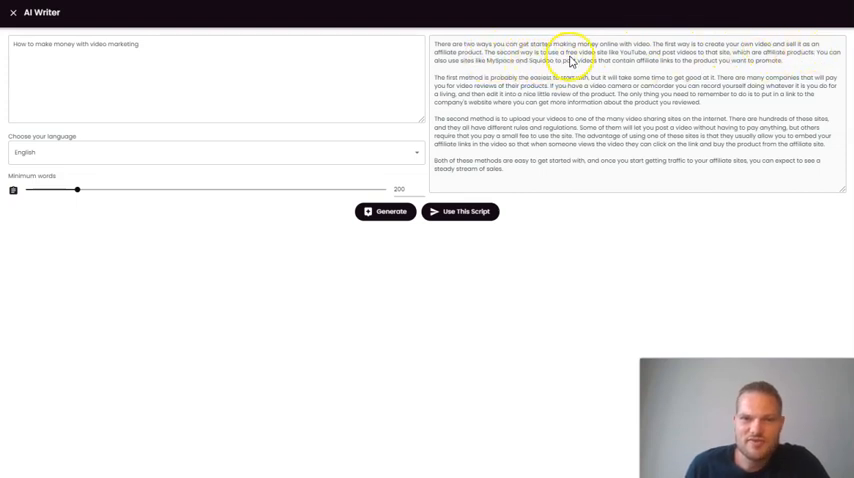
pyautogui.moveTo(637, 62)
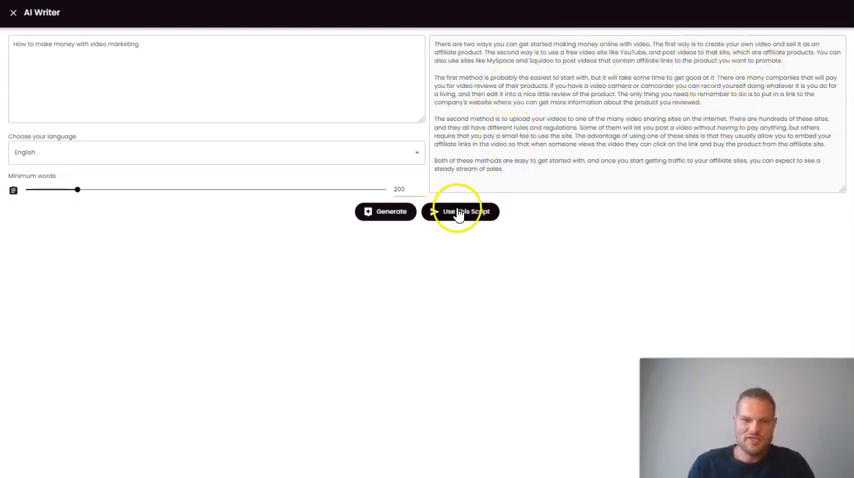
pyautogui.click(461, 211)
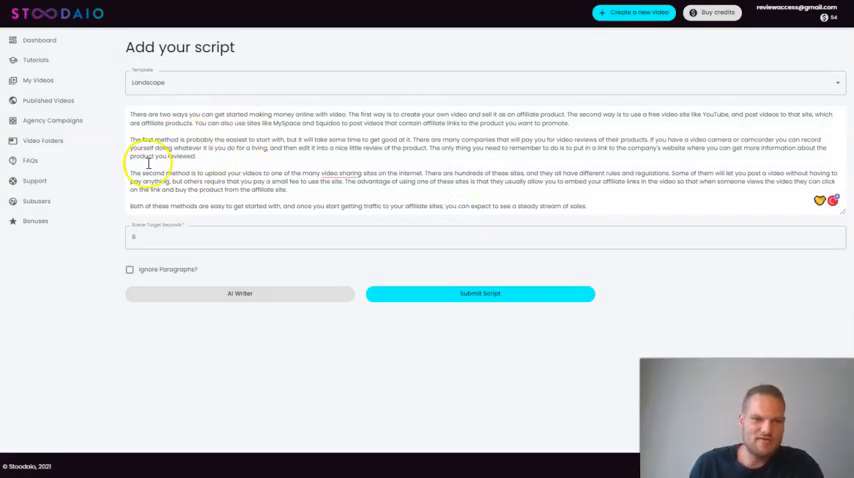
pyautogui.moveTo(665, 220)
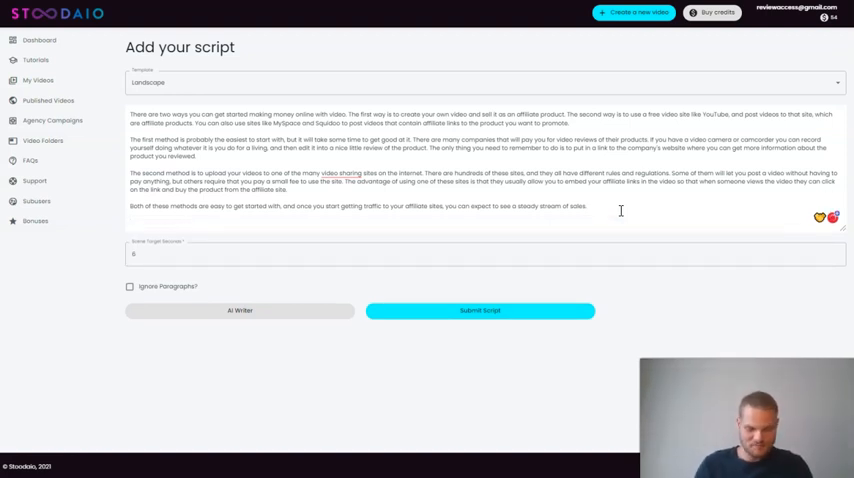
# Step: Type the closing line about making videos in 3 minutes or less with Stoodaio
pyautogui.write('If you want to')
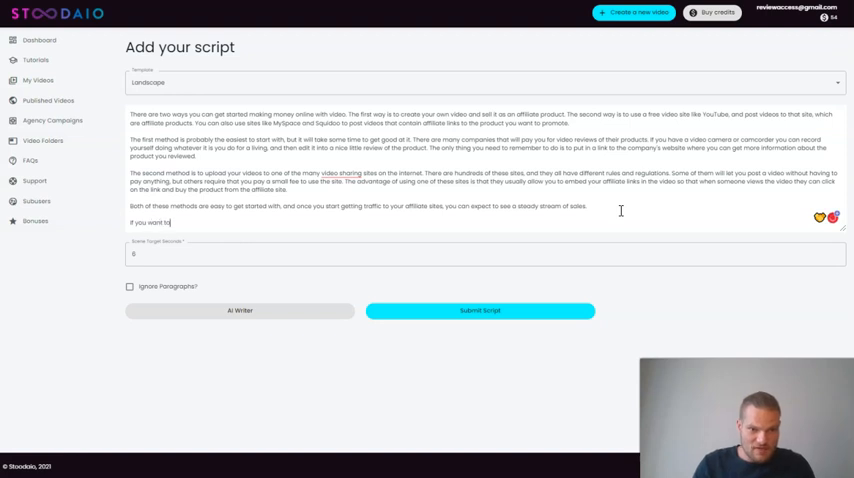
pyautogui.write('make videos like this, you can')
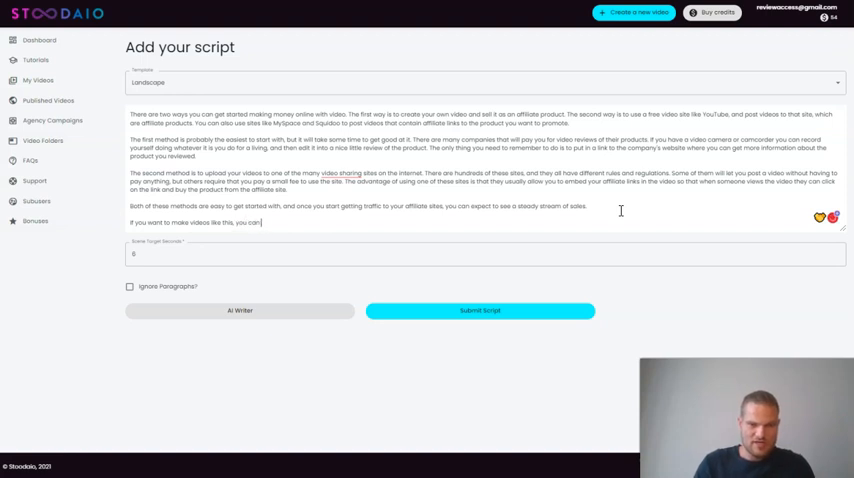
pyautogui.write('do it')
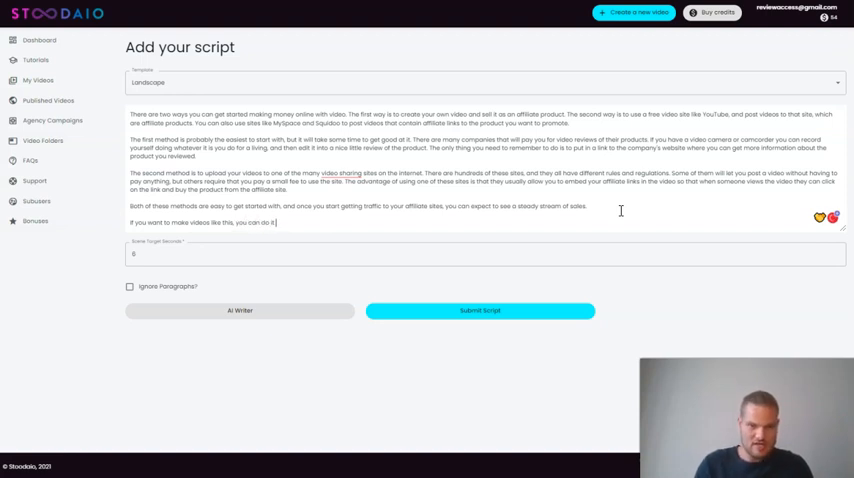
pyautogui.write('in 3 minutes')
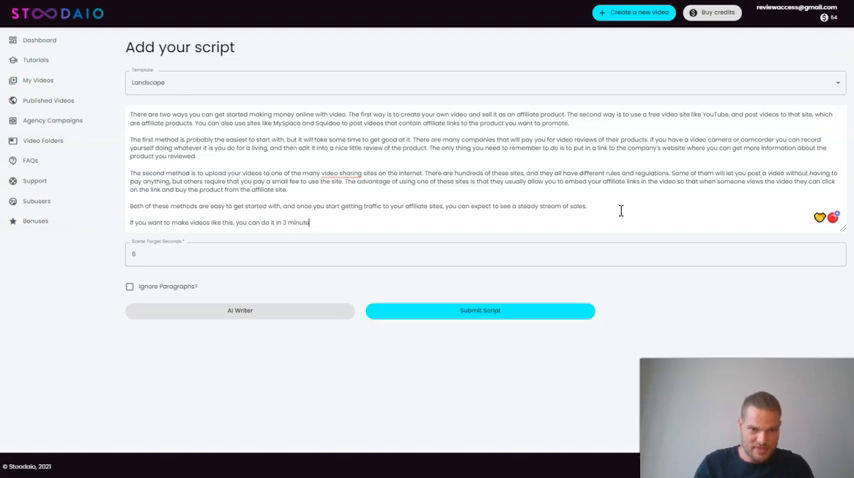
pyautogui.write('or less')
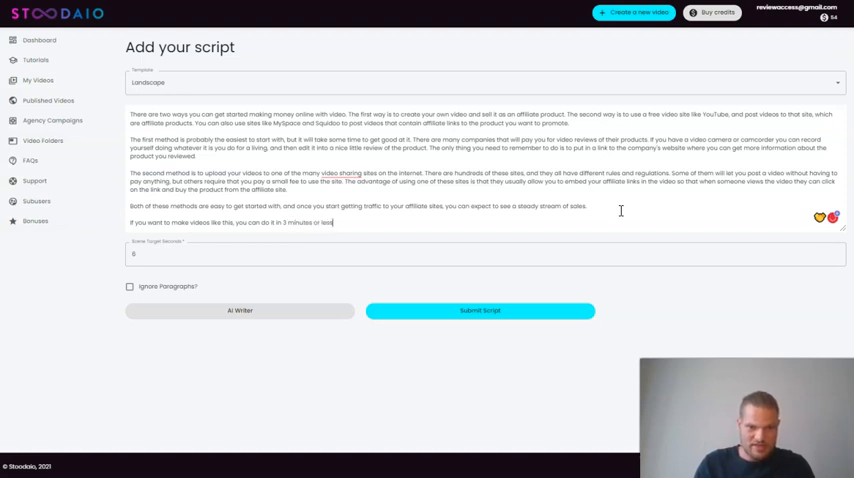
pyautogui.write('with Stoodaio.')
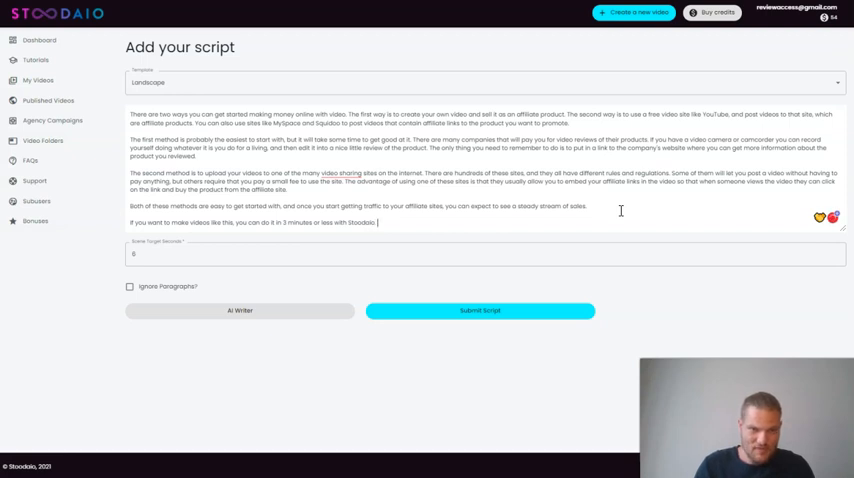
# Step: Add 'click the link in the description below' to see how Stoodaio works
pyautogui.write('c')
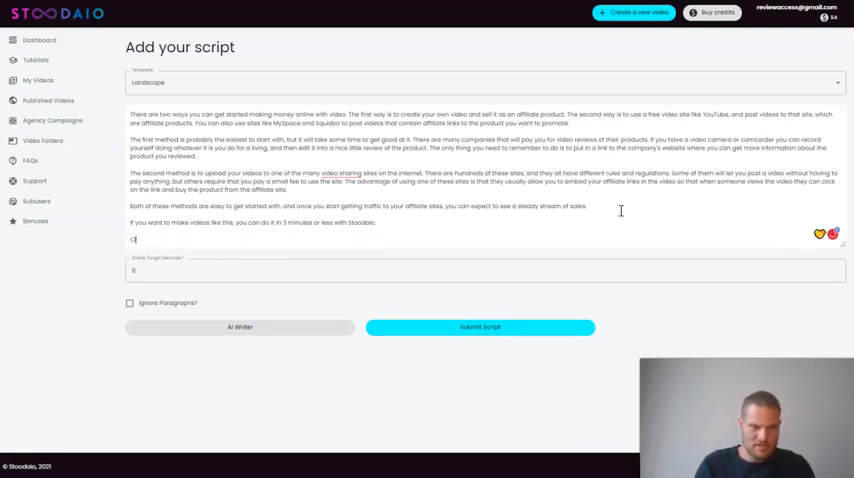
pyautogui.write('lick the link')
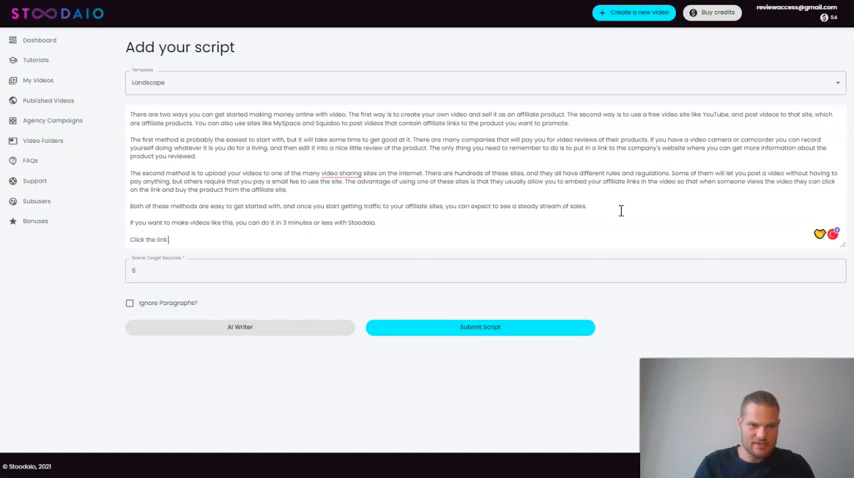
pyautogui.write('in the descr')
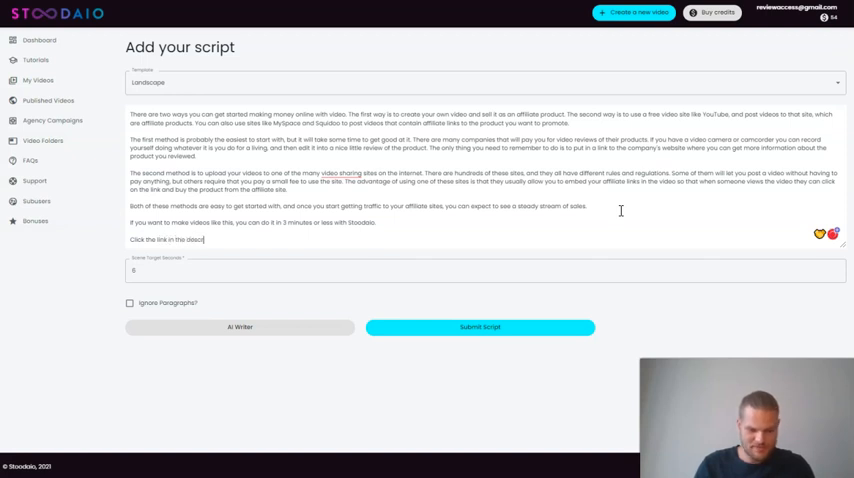
pyautogui.write('ption')
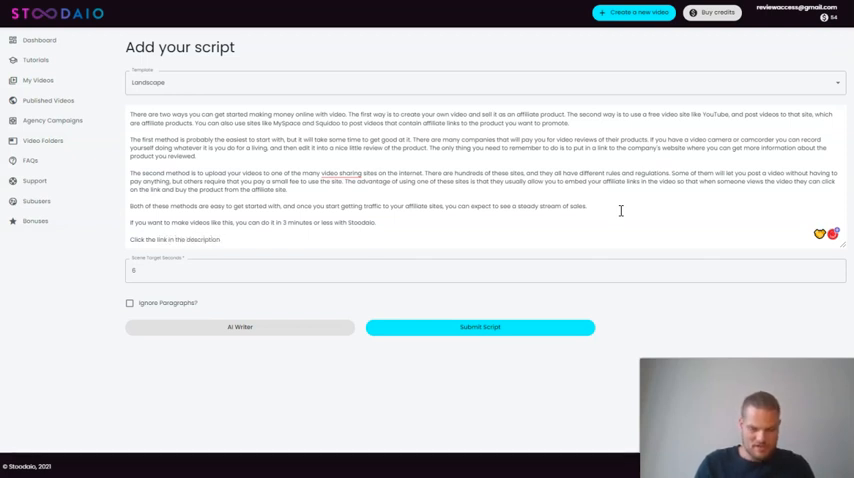
pyautogui.write('below')
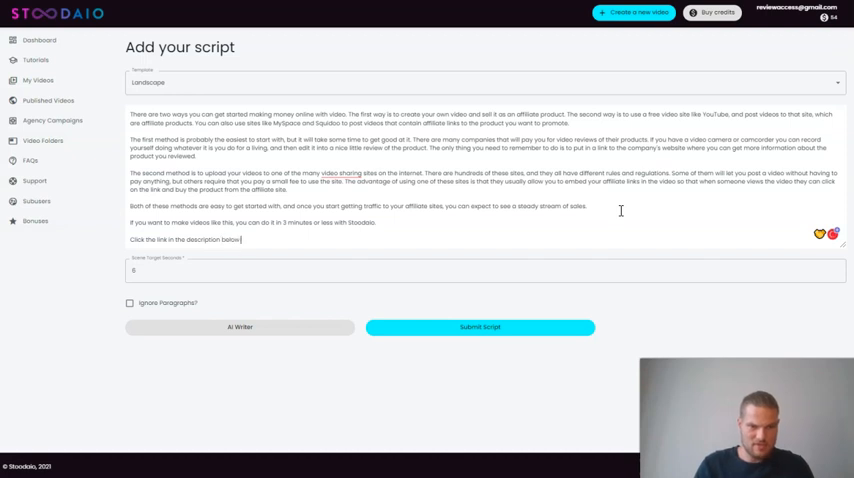
pyautogui.write('to read m')
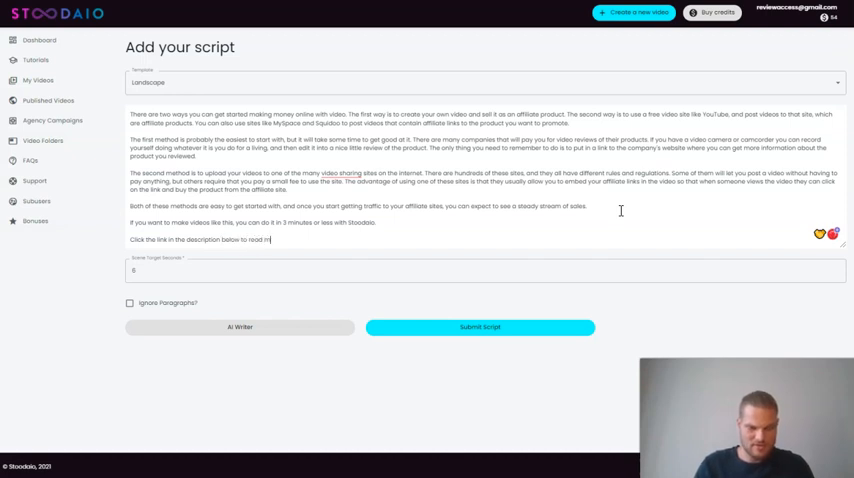
pyautogui.press('Backspace')
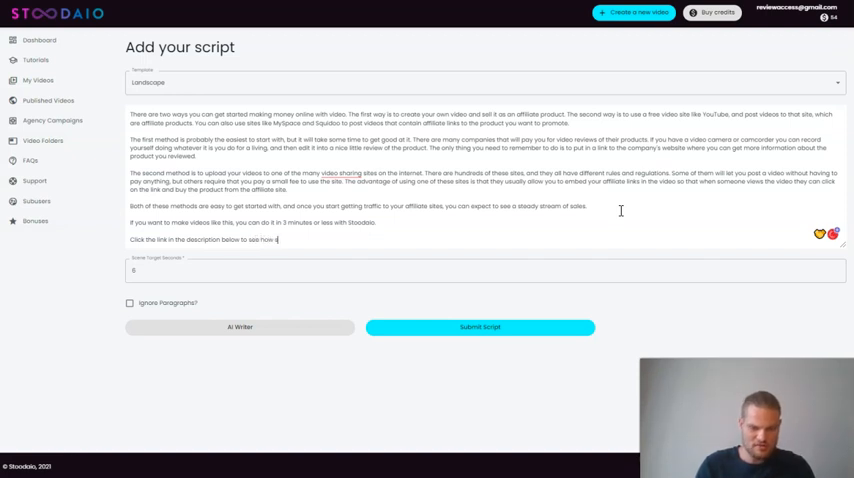
pyautogui.write('Stoodaio')
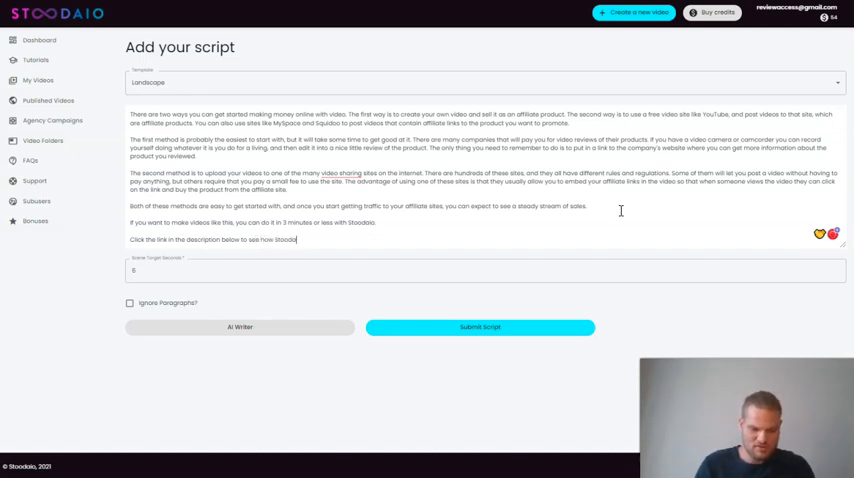
pyautogui.write('works')
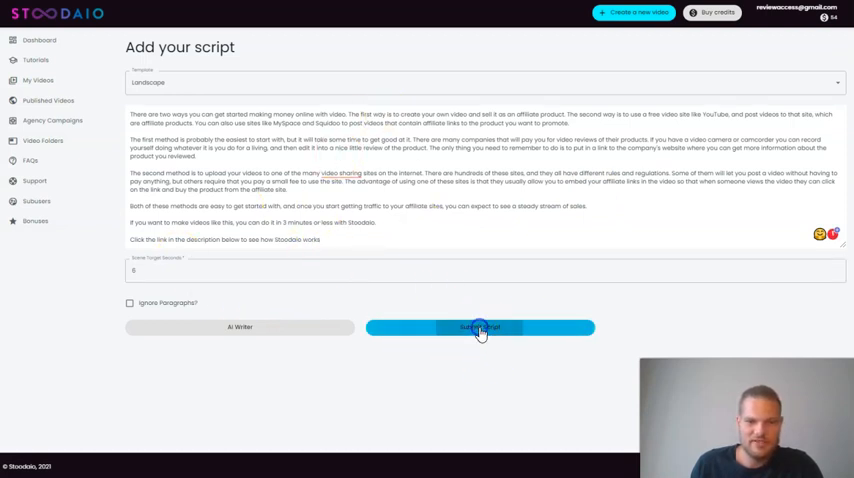
# Step: Submit the script and wait for it to become a 15-scene video
pyautogui.click(480, 327)
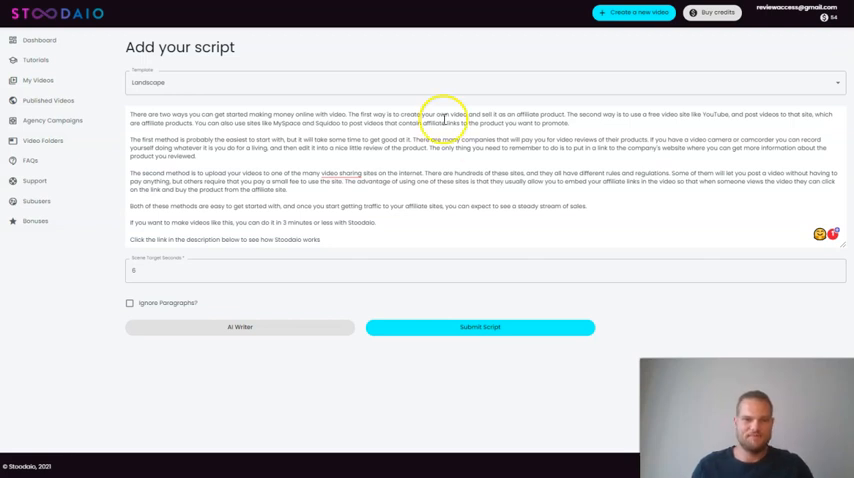
pyautogui.moveTo(447, 365)
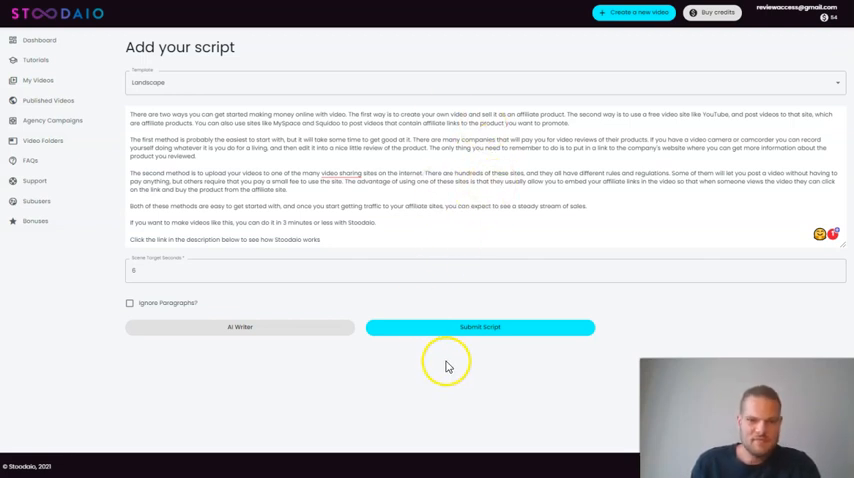
pyautogui.click(480, 327)
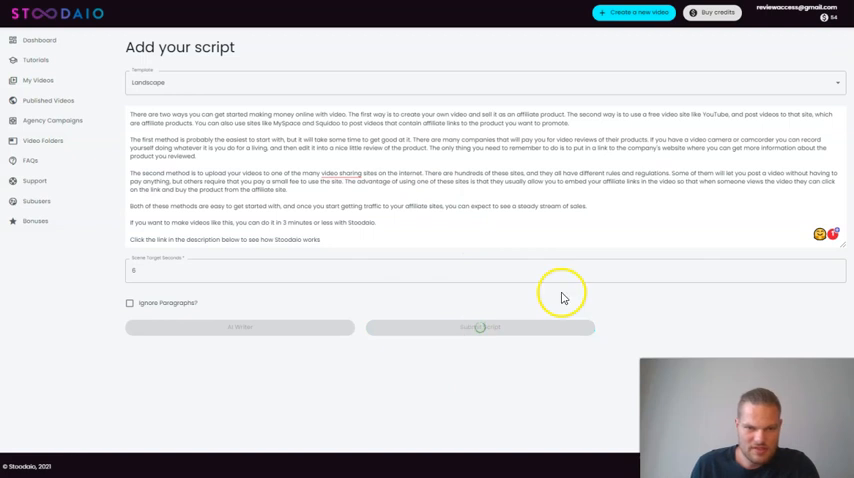
pyautogui.click(480, 327)
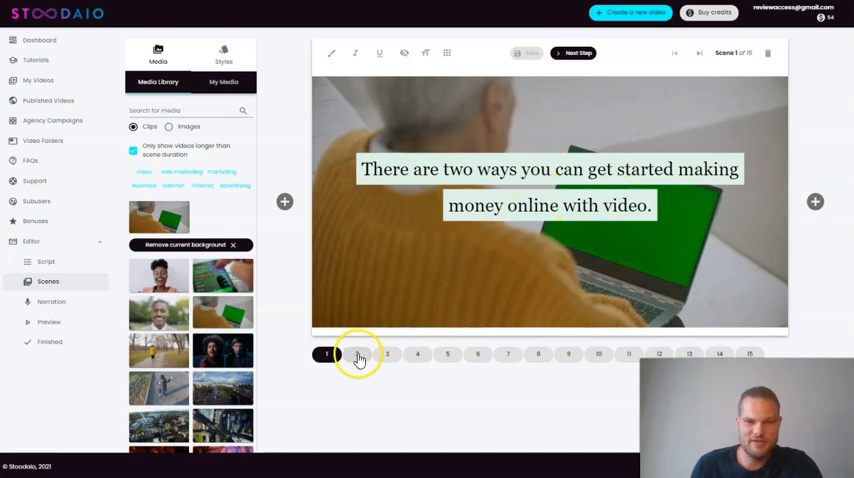
# Step: Review scenes 2 through 5 using the scene number buttons
pyautogui.click(357, 355)
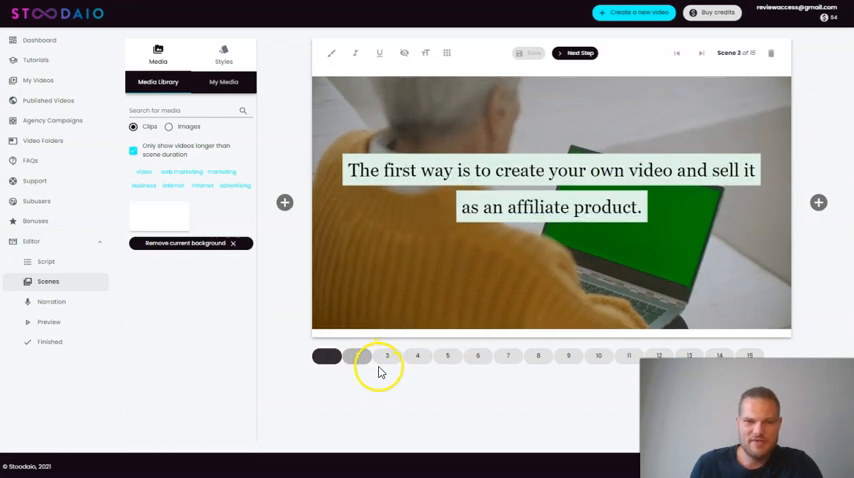
pyautogui.click(356, 355)
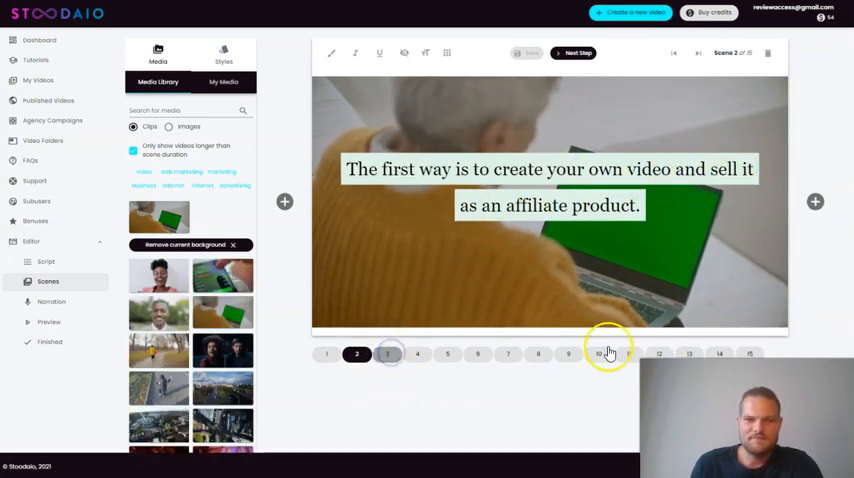
pyautogui.click(387, 355)
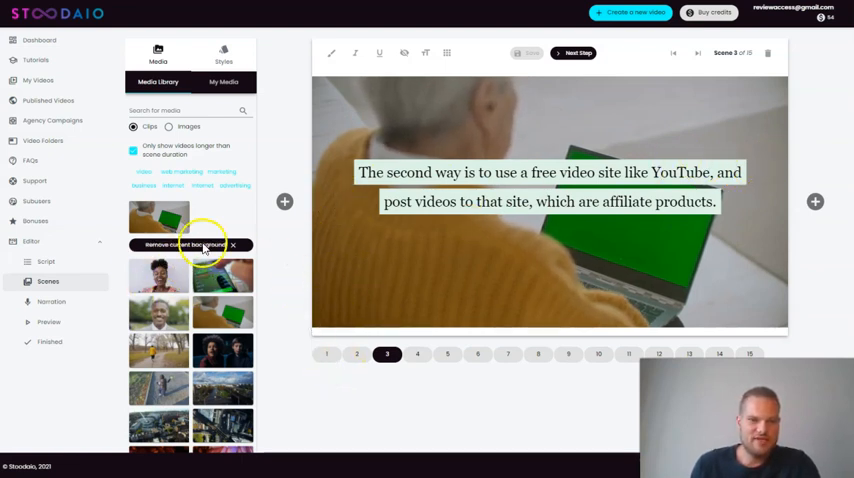
pyautogui.click(185, 110)
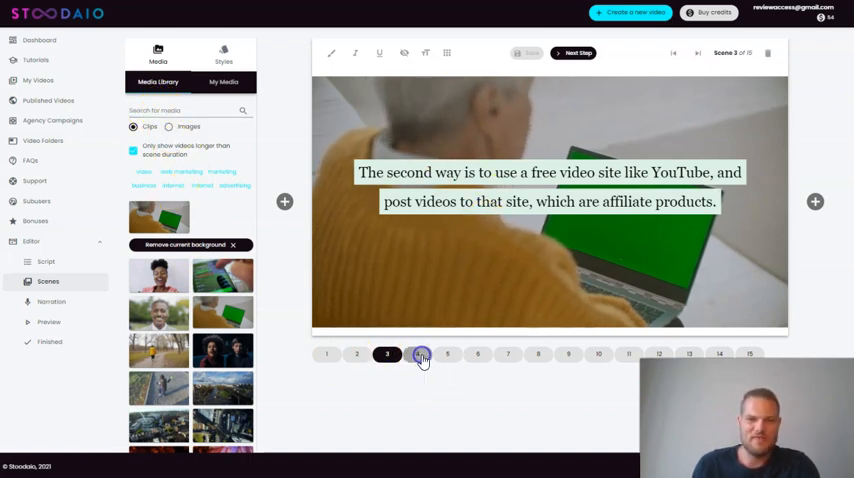
pyautogui.click(417, 355)
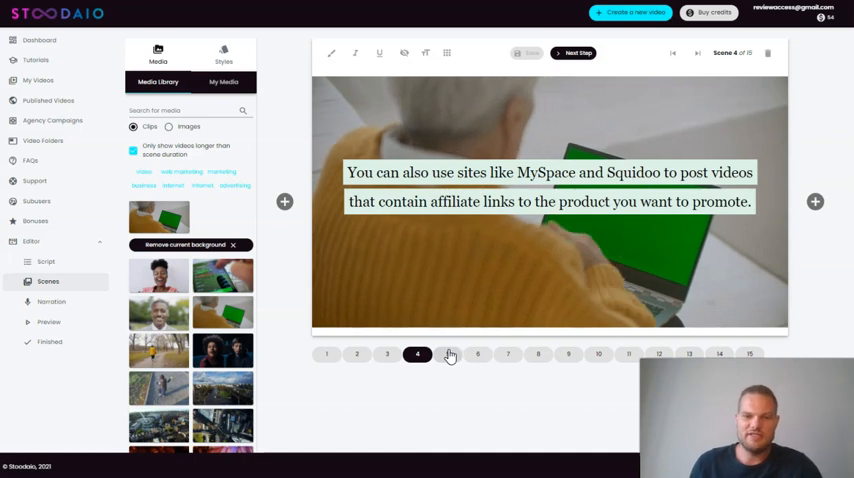
pyautogui.click(447, 355)
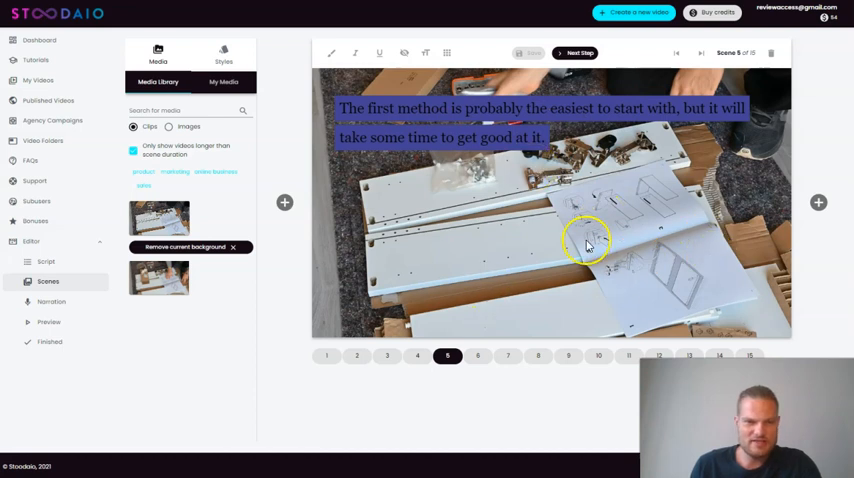
pyautogui.moveTo(678, 210)
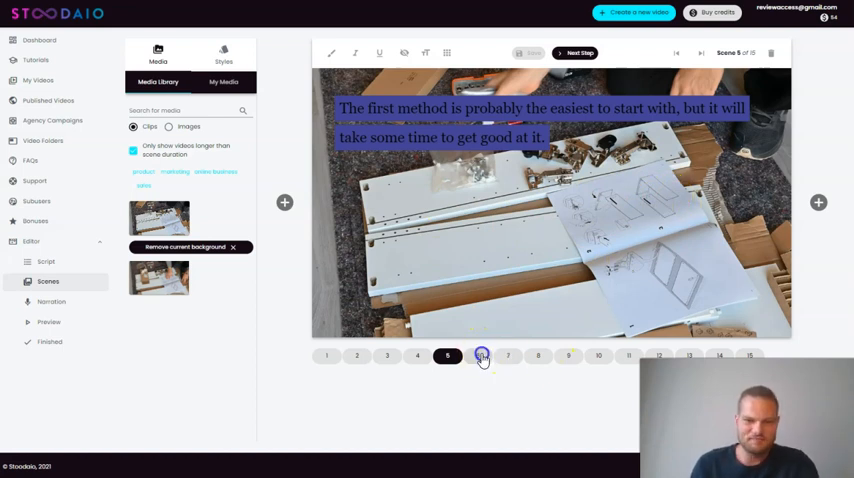
# Step: Step through scenes 6 to 13 in the scene strip
pyautogui.click(477, 356)
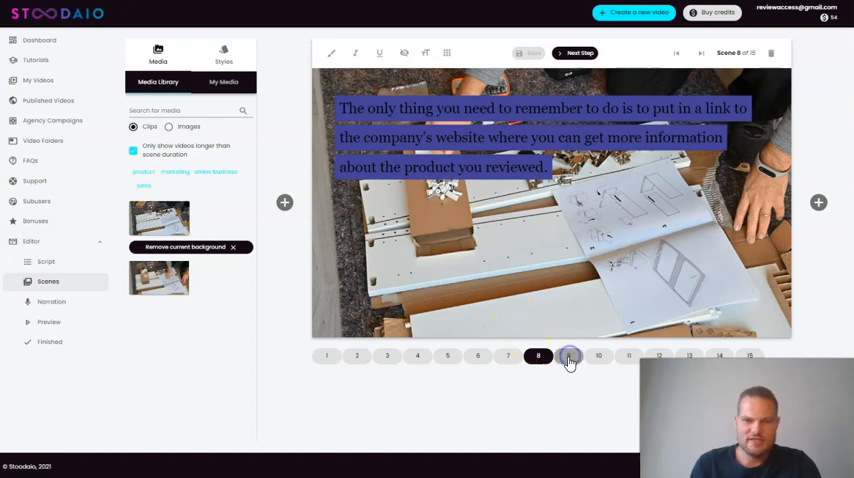
pyautogui.click(568, 355)
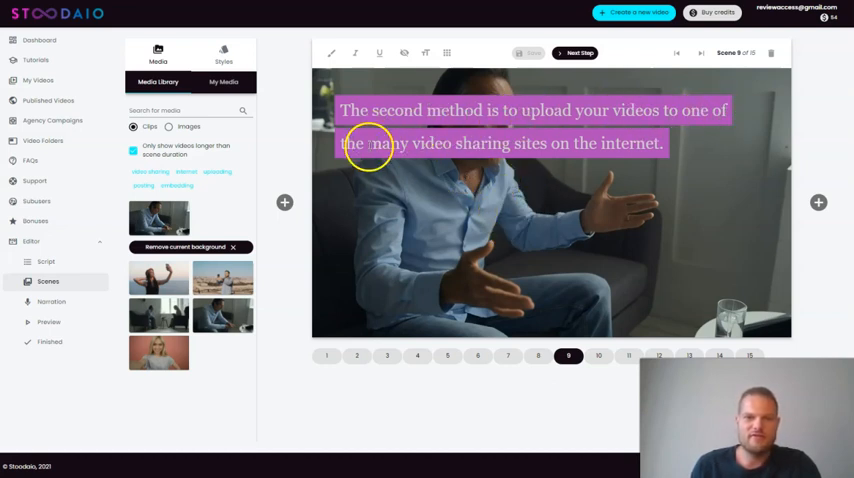
pyautogui.moveTo(643, 334)
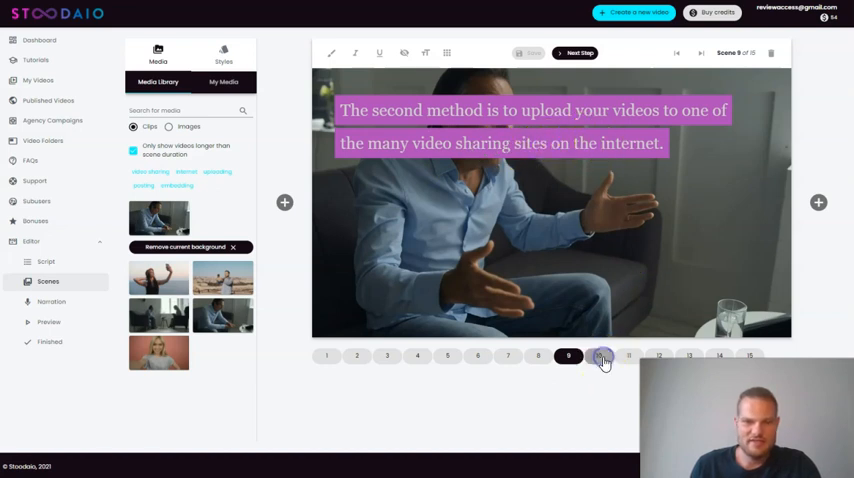
pyautogui.click(629, 355)
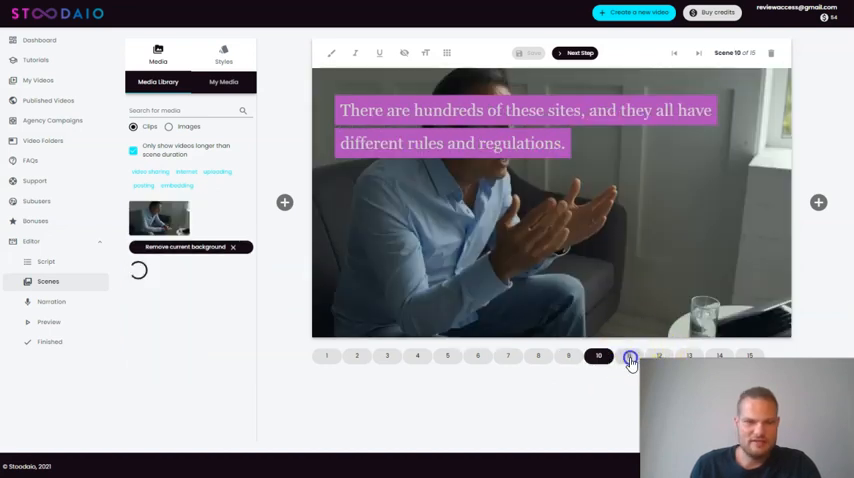
pyautogui.click(629, 356)
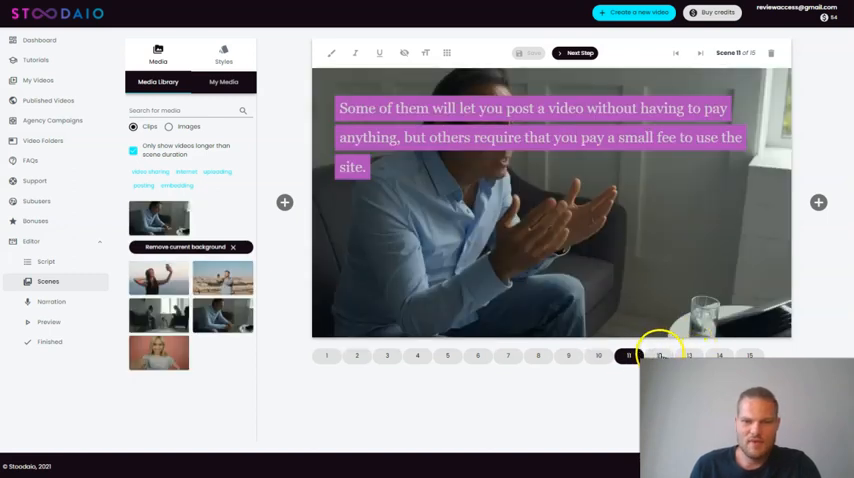
pyautogui.click(659, 356)
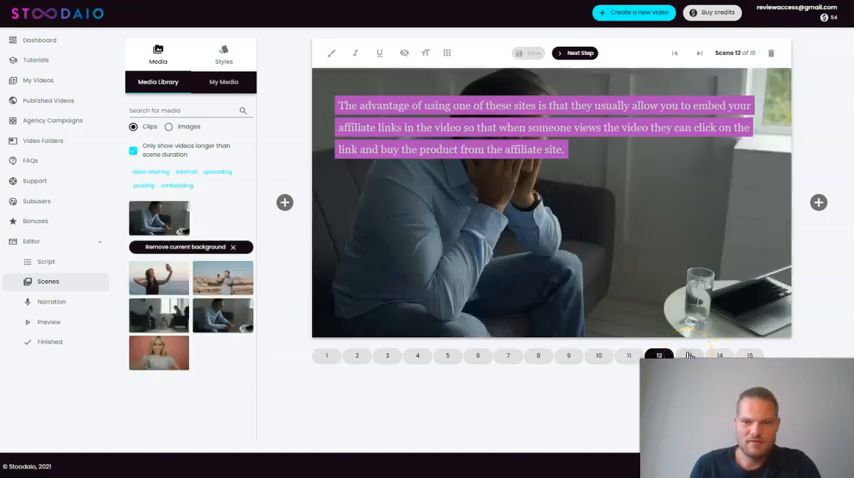
pyautogui.click(689, 356)
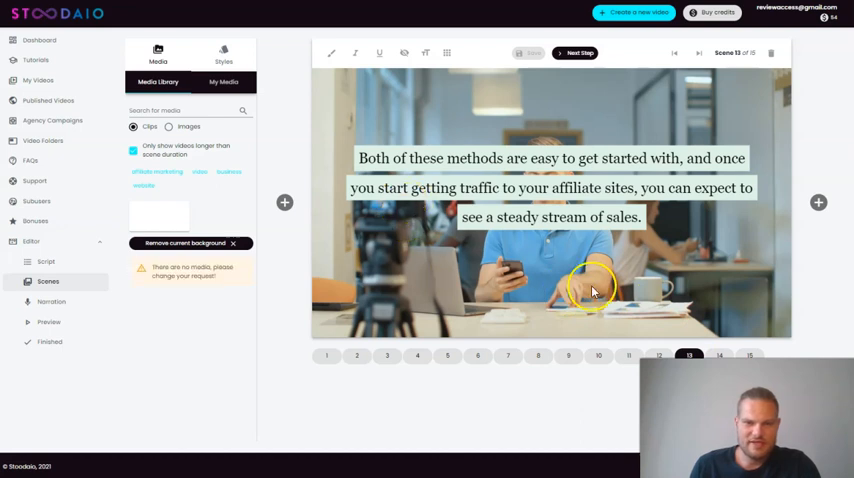
pyautogui.moveTo(419, 123)
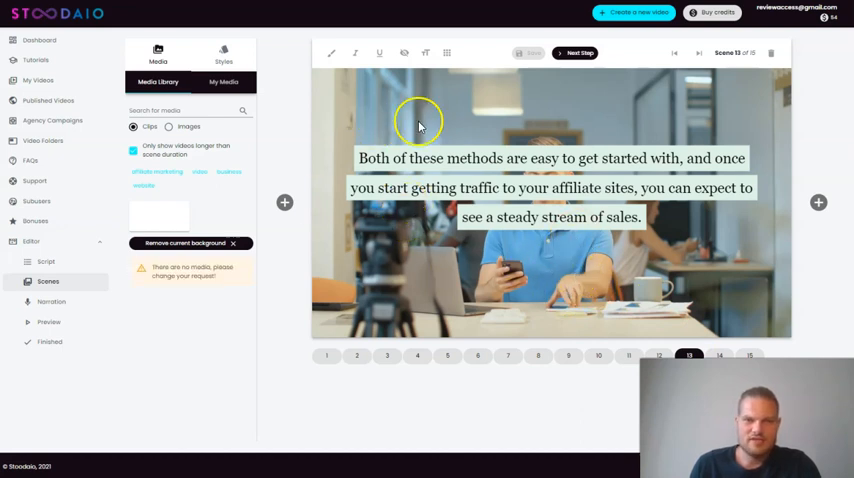
pyautogui.moveTo(750, 140)
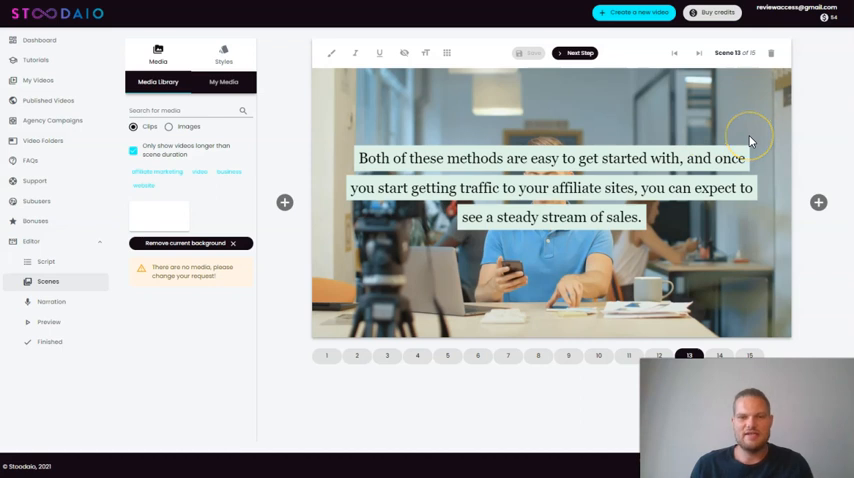
pyautogui.moveTo(516, 299)
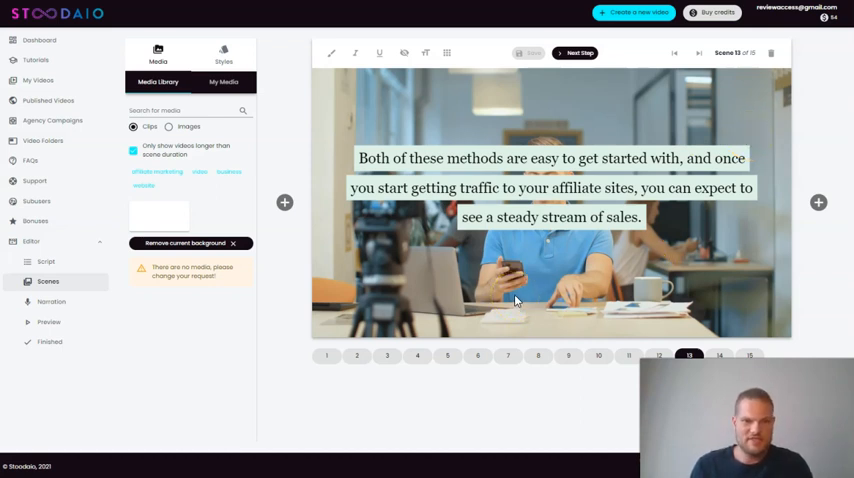
# Step: Search media for 'video marketing' and play a preview of the woman-filming clip
pyautogui.click(180, 110)
pyautogui.write('video marketing')
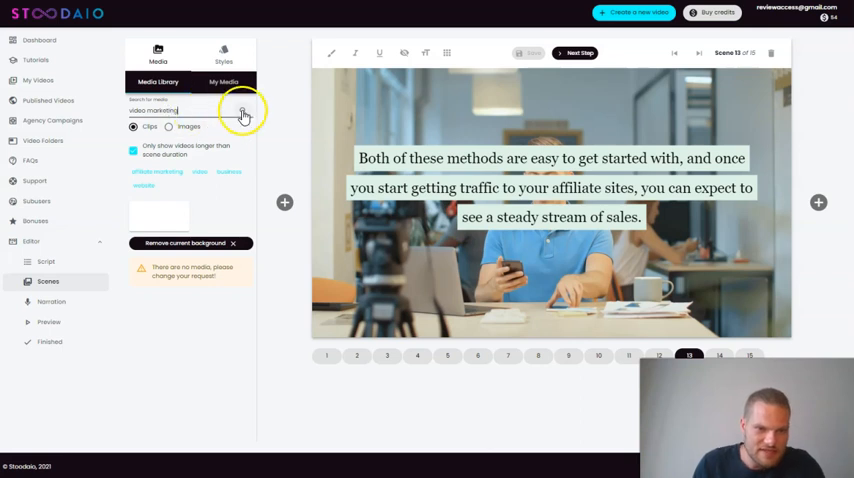
pyautogui.click(243, 111)
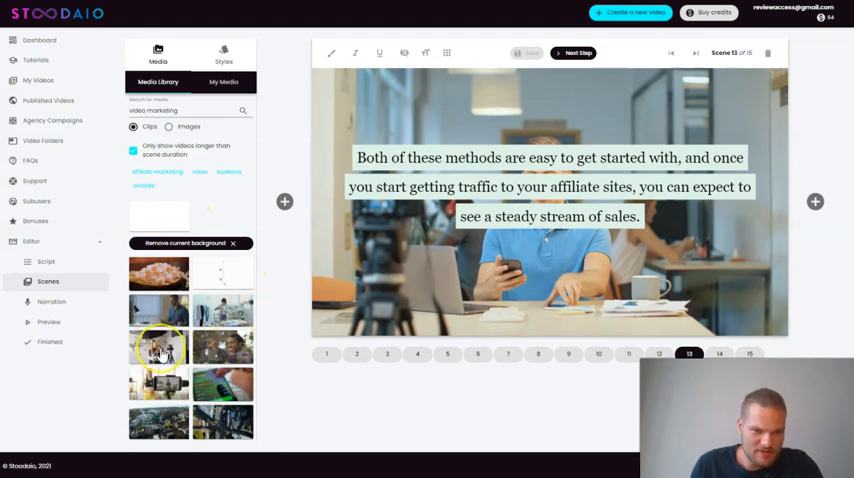
pyautogui.click(158, 348)
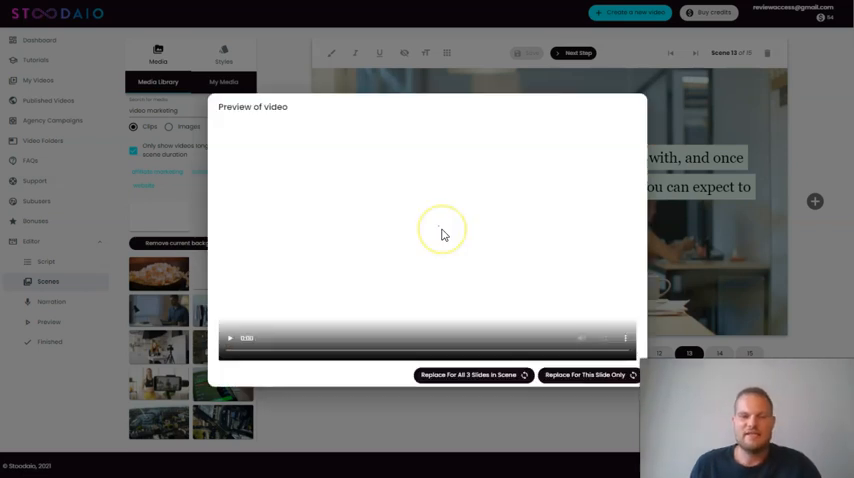
pyautogui.click(230, 338)
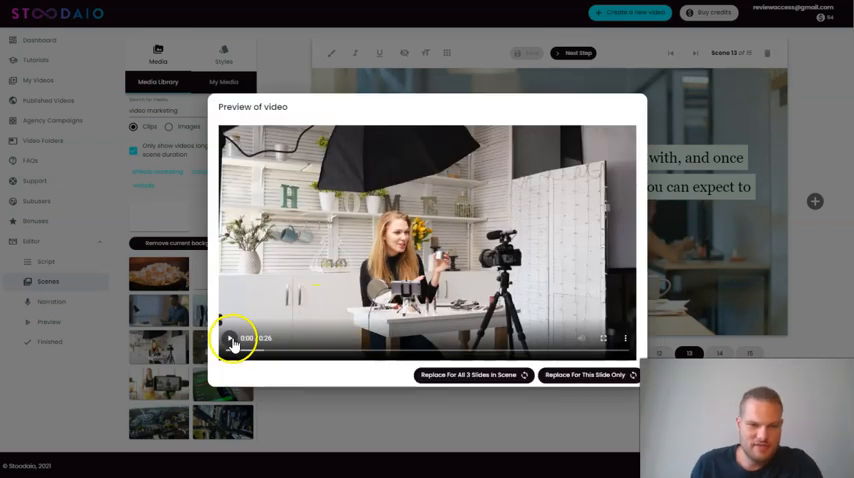
pyautogui.click(232, 338)
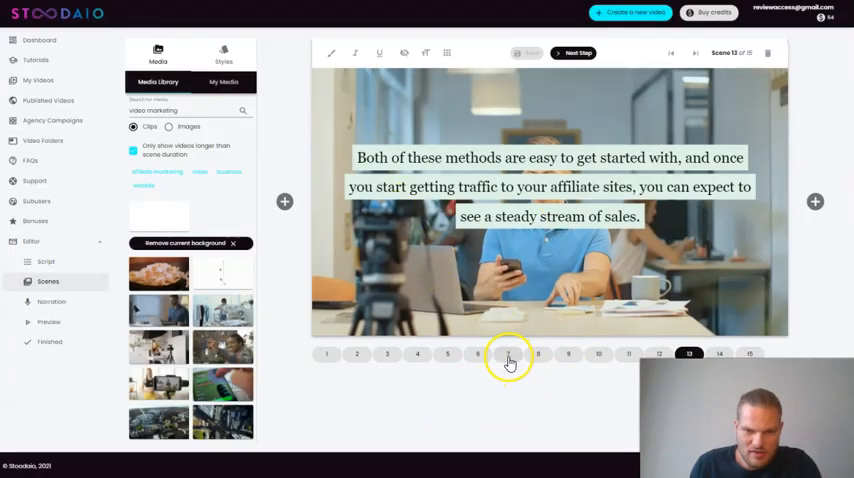
# Step: Revisit scenes 7, 6, 4 and 5, then search 'video marketing' and preview a clip
pyautogui.click(508, 355)
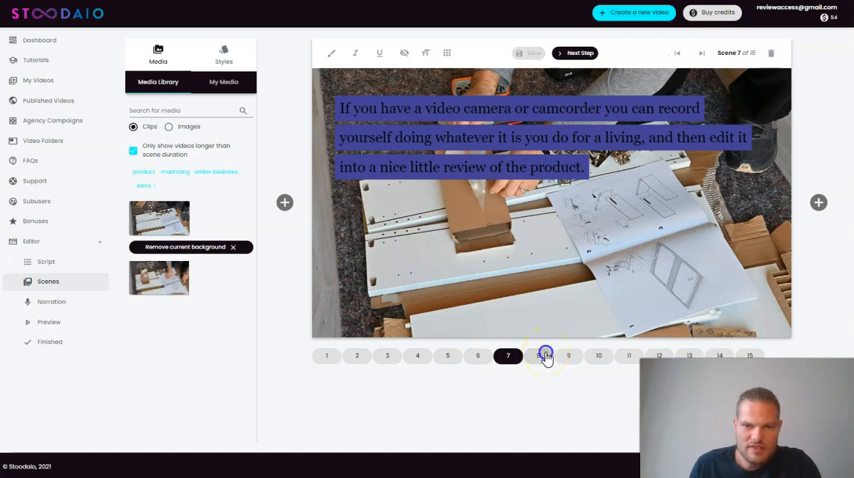
pyautogui.click(538, 356)
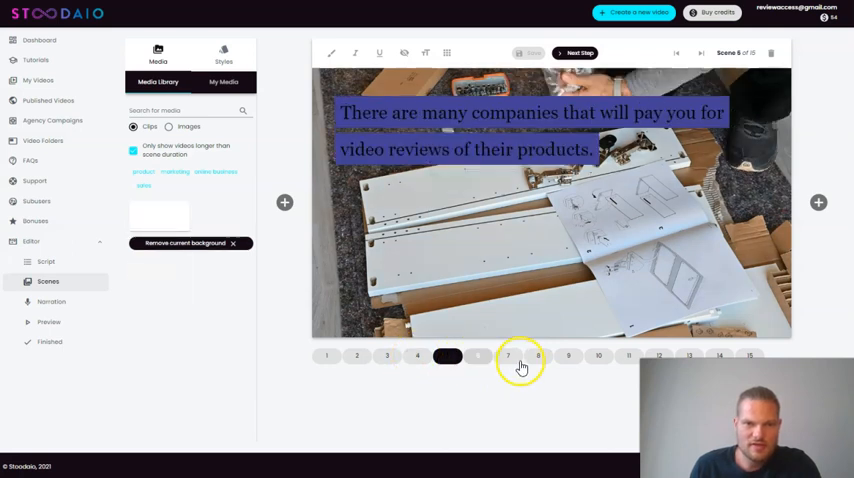
pyautogui.click(477, 356)
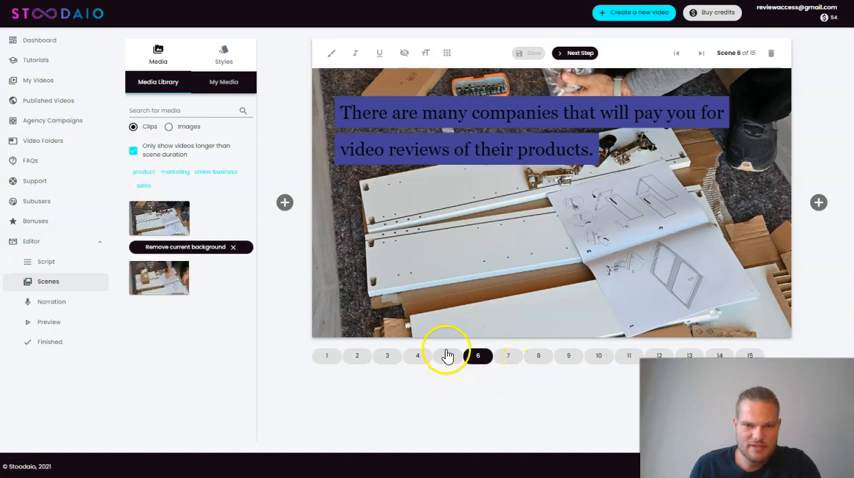
pyautogui.click(447, 355)
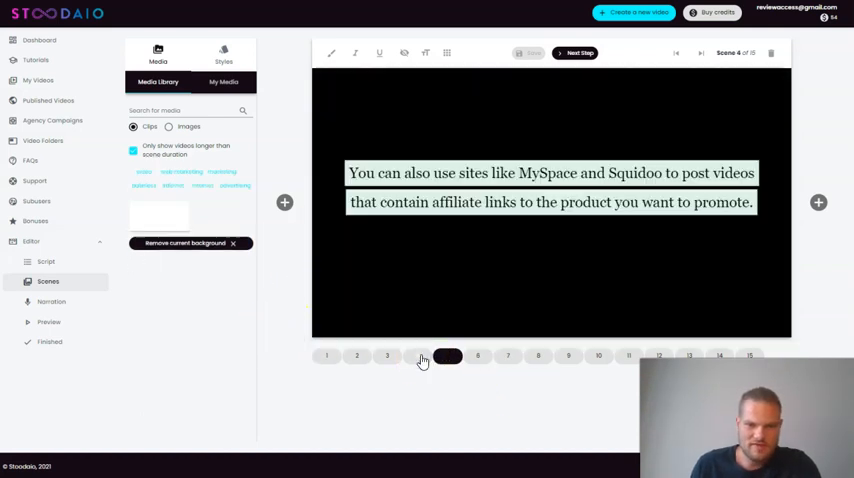
pyautogui.click(447, 356)
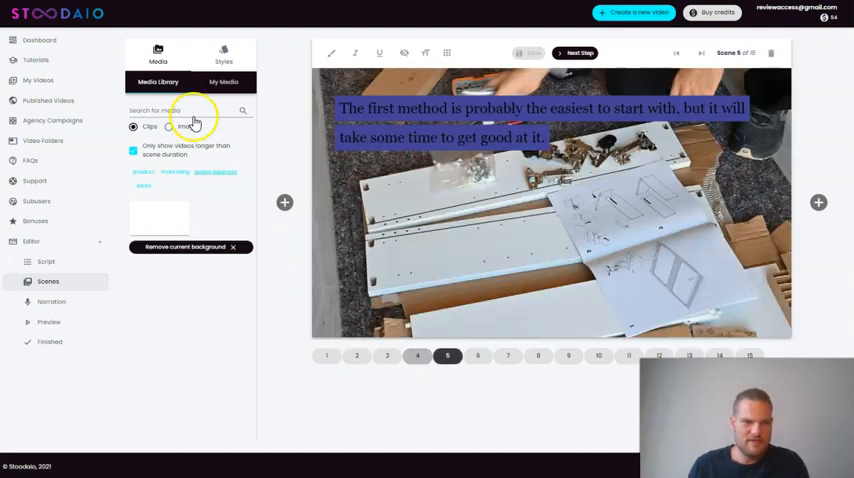
pyautogui.write('video marketing')
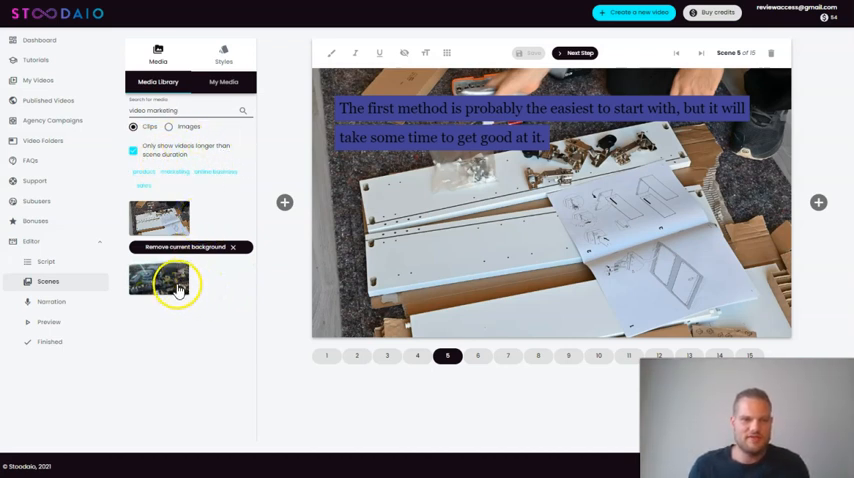
pyautogui.click(133, 151)
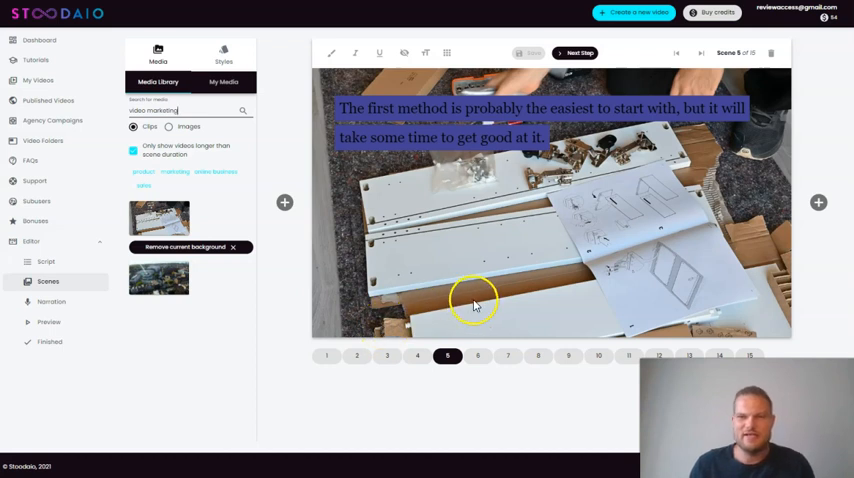
pyautogui.moveTo(518, 283)
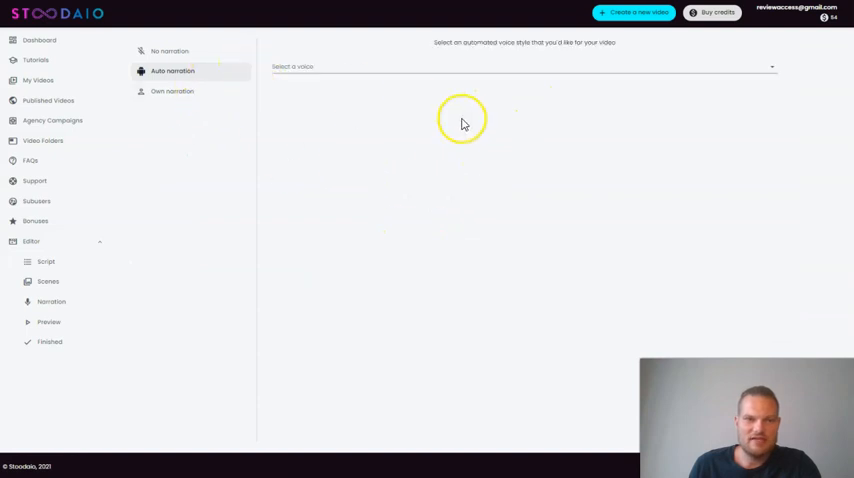
# Step: Pick Guy (English - US) from the auto narration voice dropdown
pyautogui.click(520, 67)
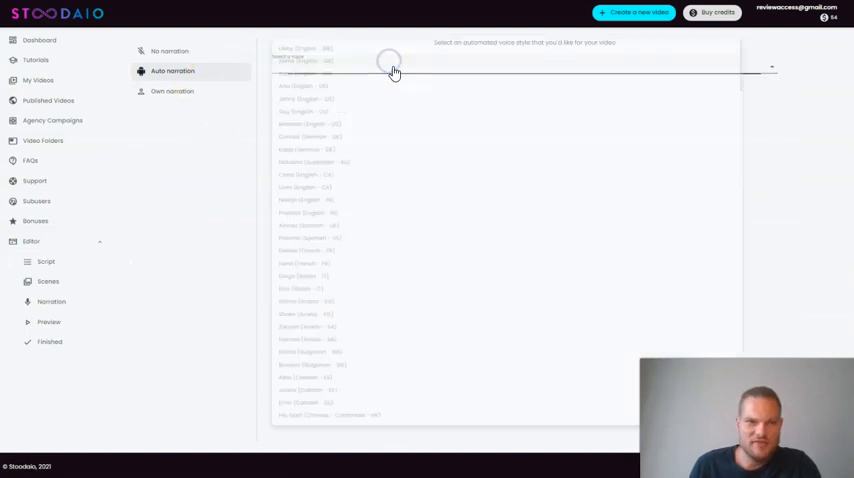
pyautogui.scroll(-3)
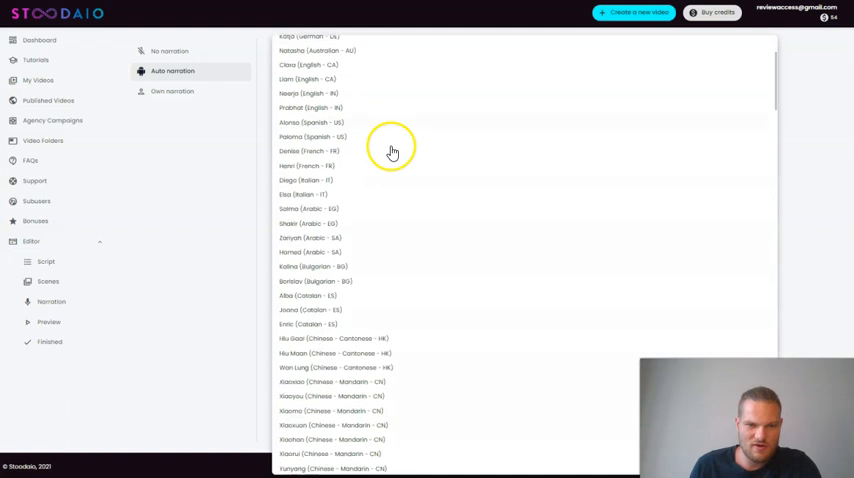
pyautogui.scroll(-3)
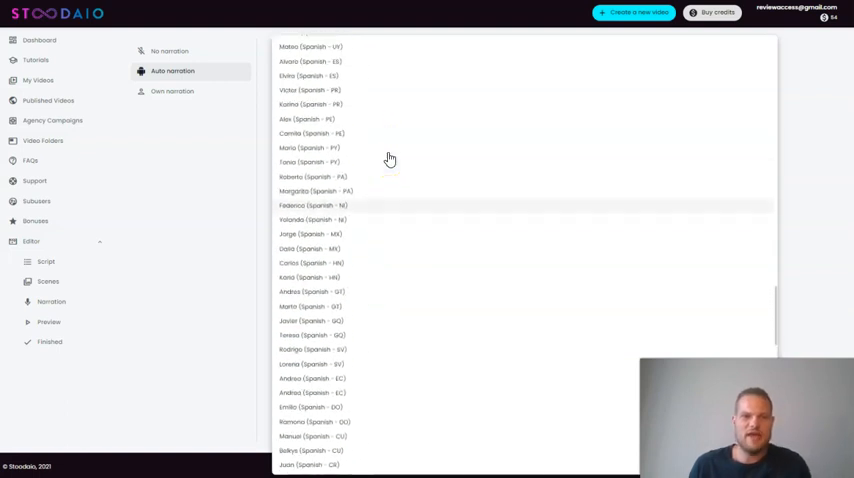
pyautogui.scroll(3)
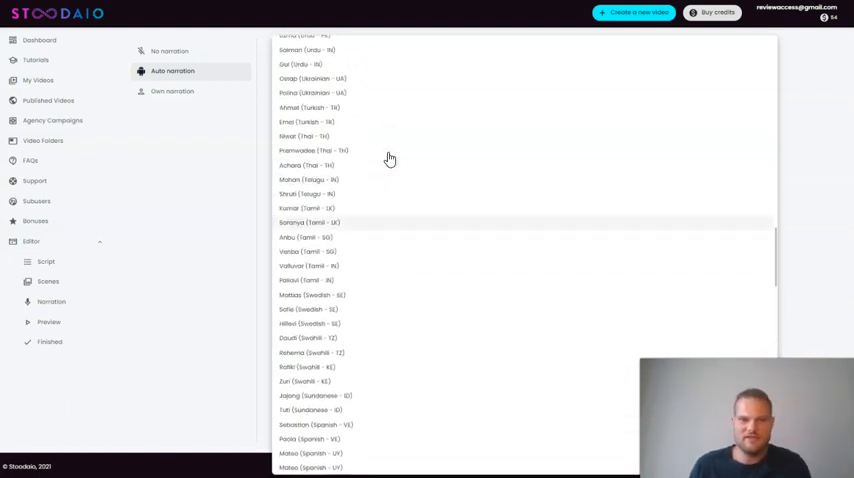
pyautogui.scroll(3)
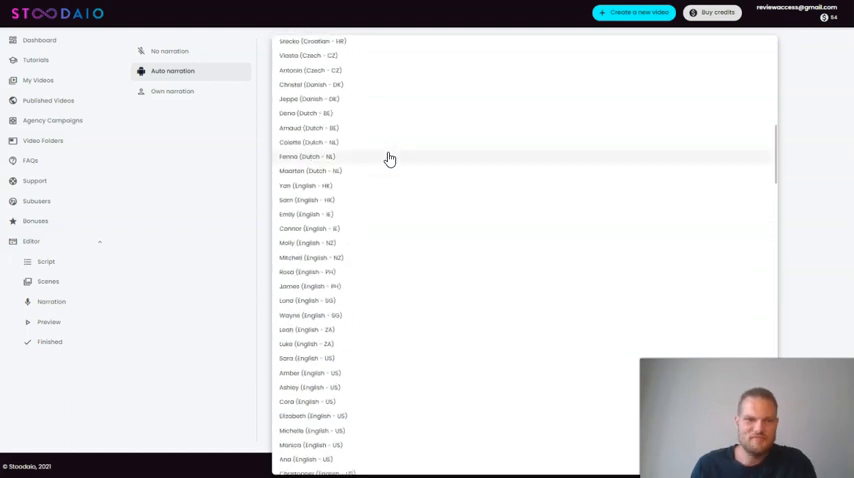
pyautogui.scroll(3)
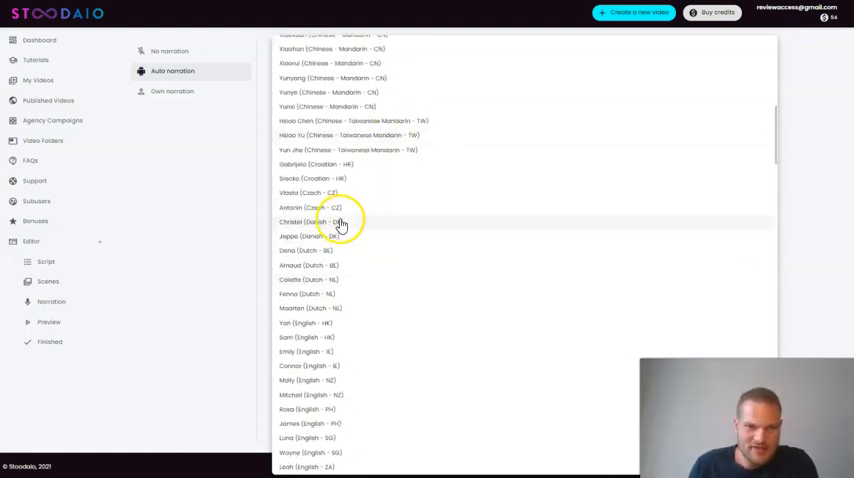
pyautogui.moveTo(304, 238)
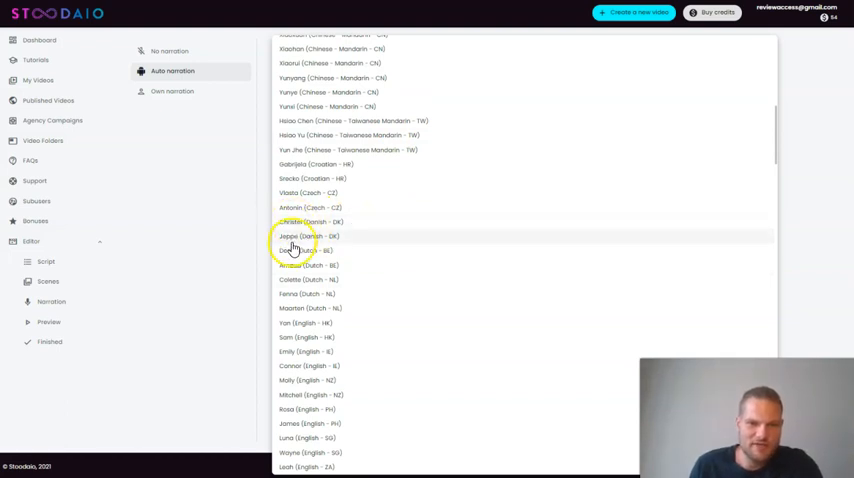
pyautogui.moveTo(403, 230)
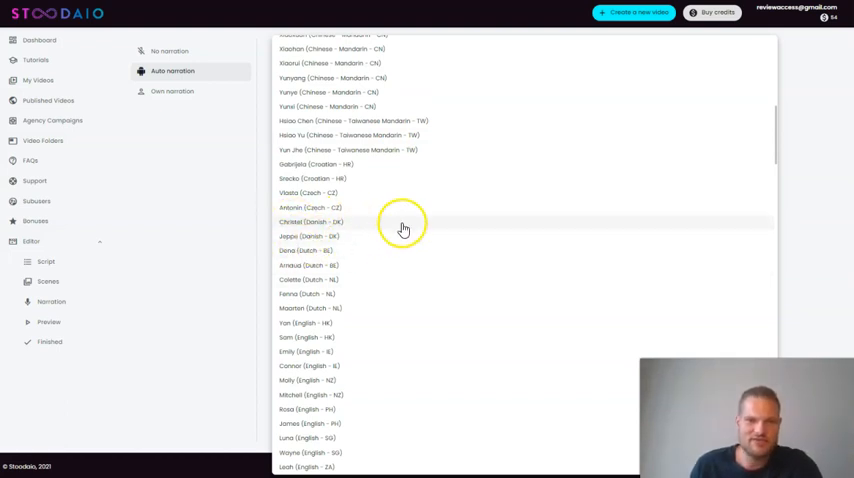
pyautogui.scroll(3)
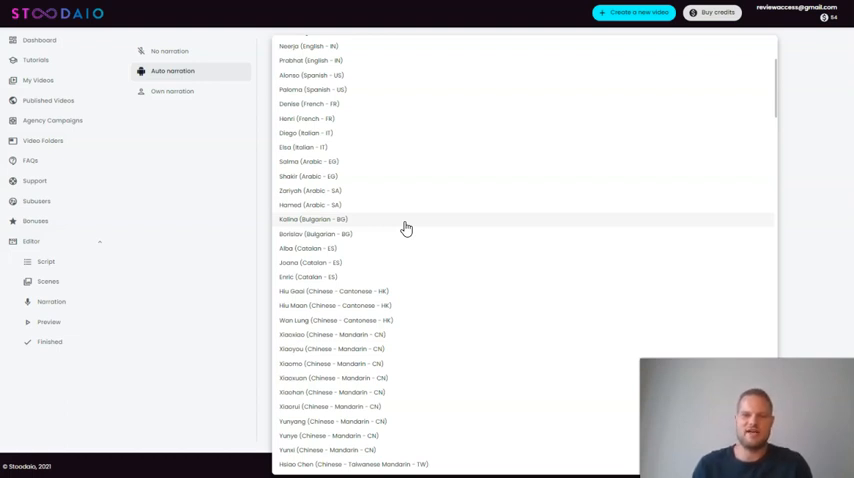
pyautogui.scroll(3)
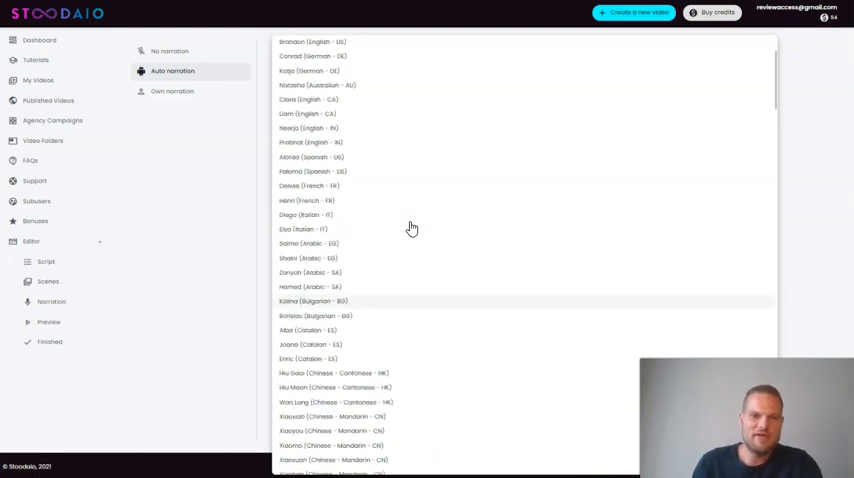
pyautogui.scroll(3)
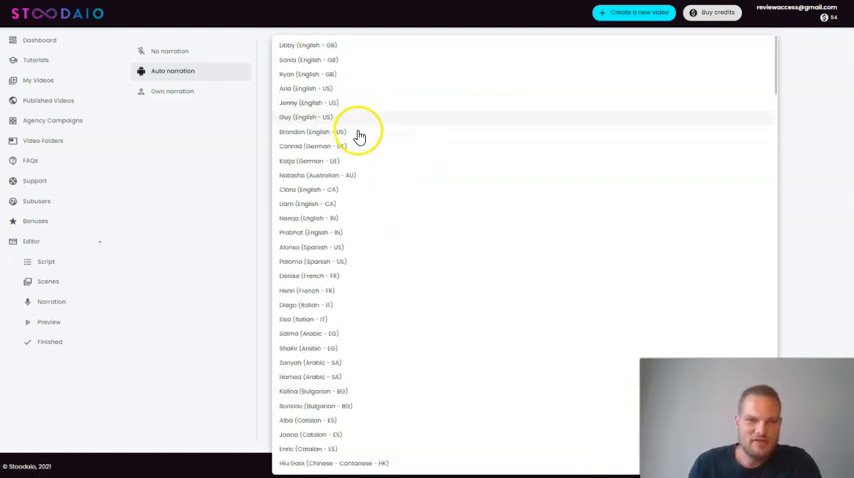
pyautogui.moveTo(381, 107)
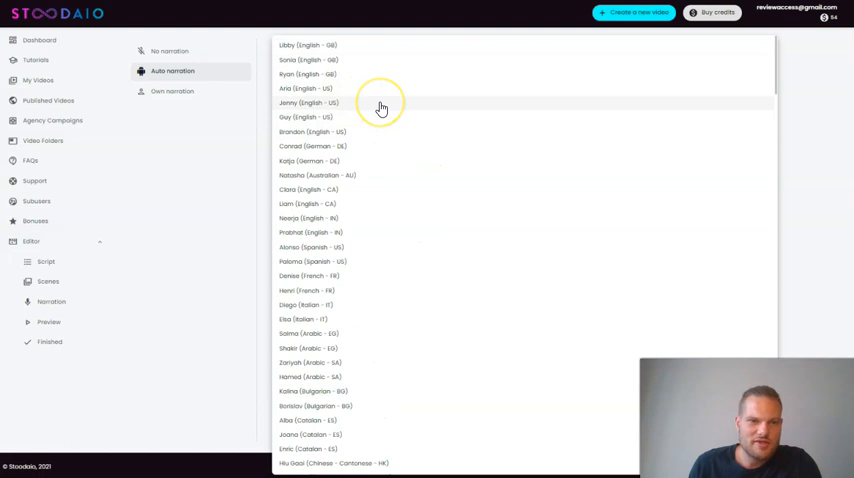
pyautogui.moveTo(342, 105)
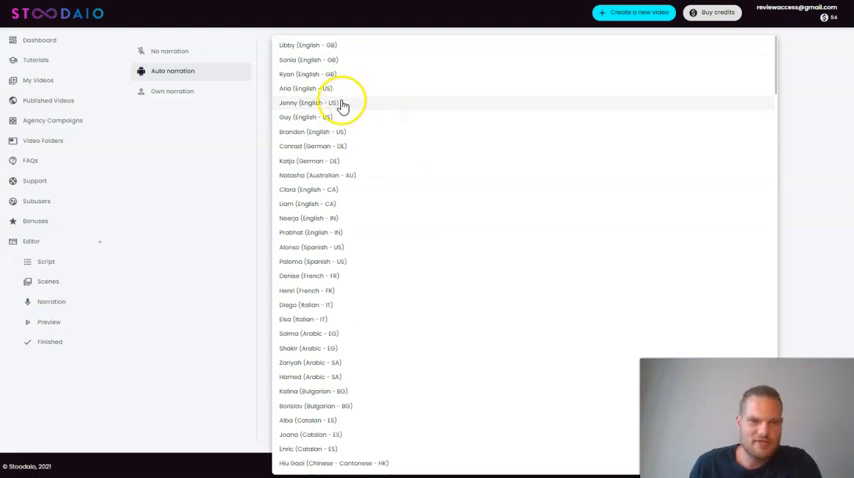
pyautogui.moveTo(315, 120)
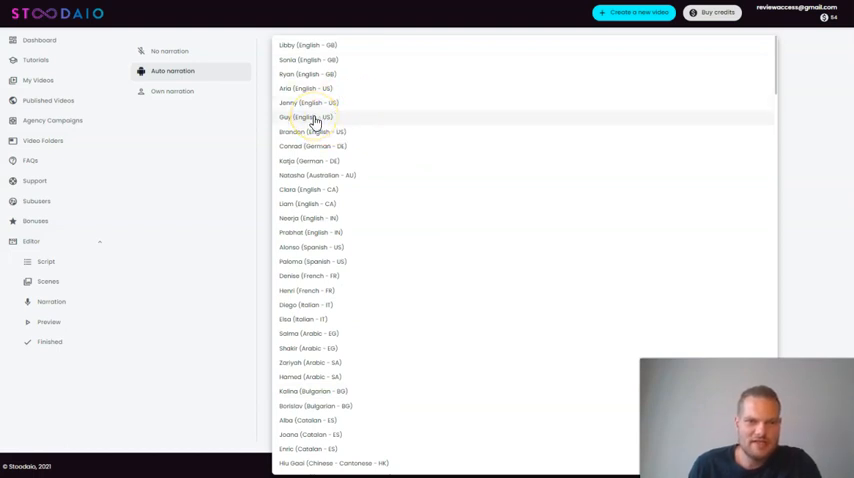
pyautogui.click(305, 117)
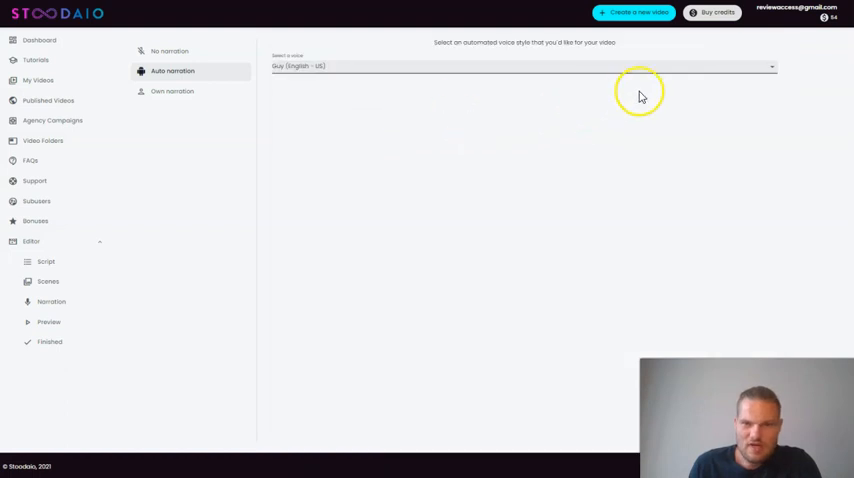
pyautogui.click(524, 66)
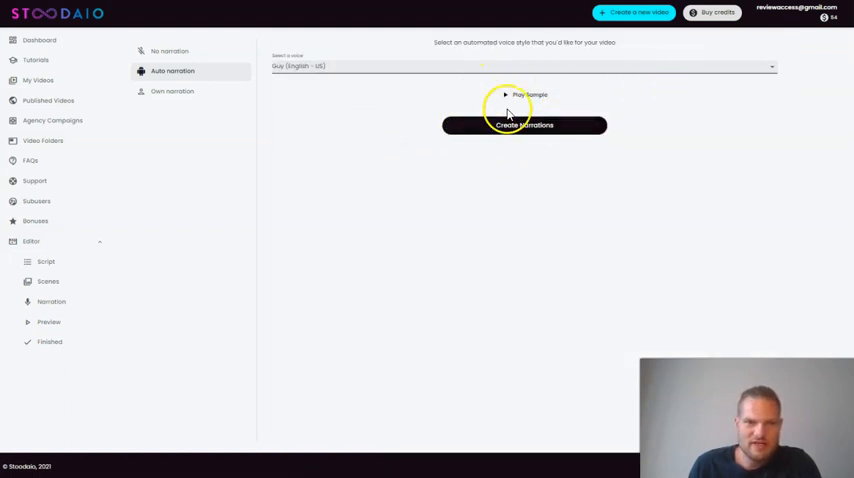
pyautogui.moveTo(687, 126)
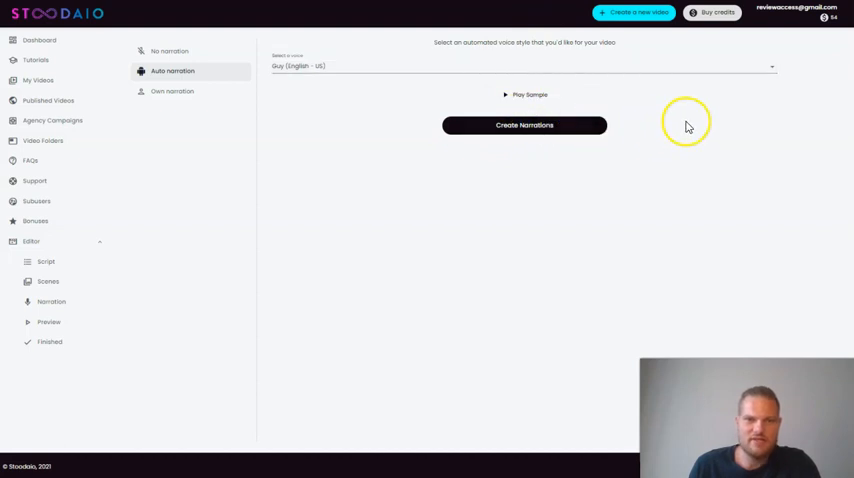
pyautogui.moveTo(687, 125)
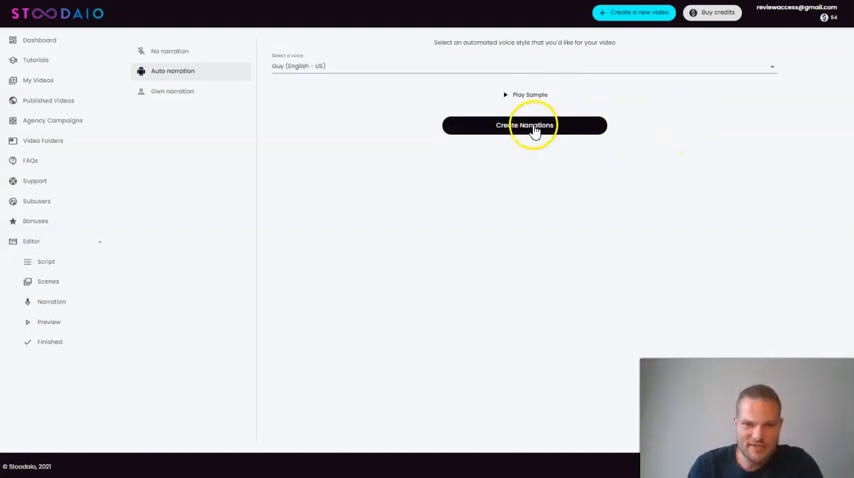
# Step: Start creating the narrations with the Guy (English - US) voice
pyautogui.click(524, 125)
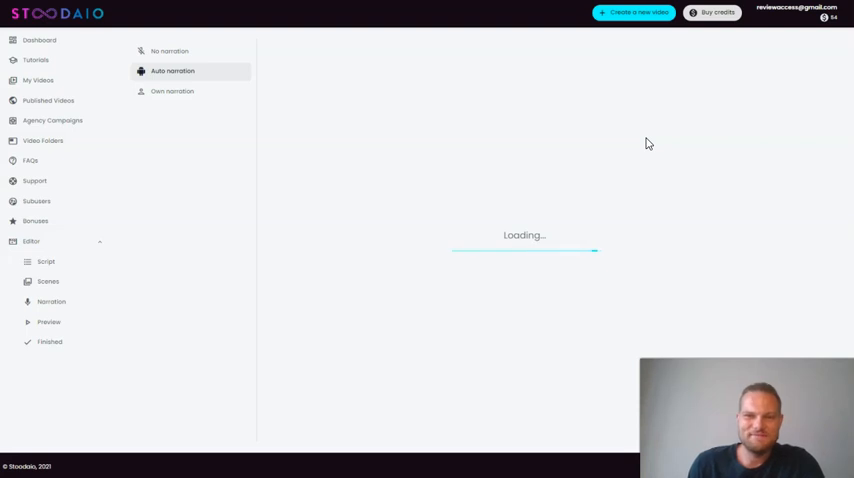
pyautogui.moveTo(654, 150)
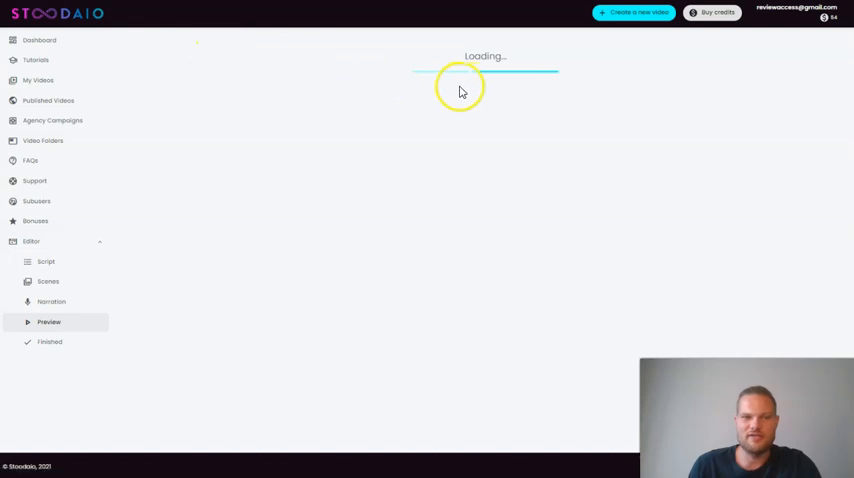
pyautogui.moveTo(495, 95)
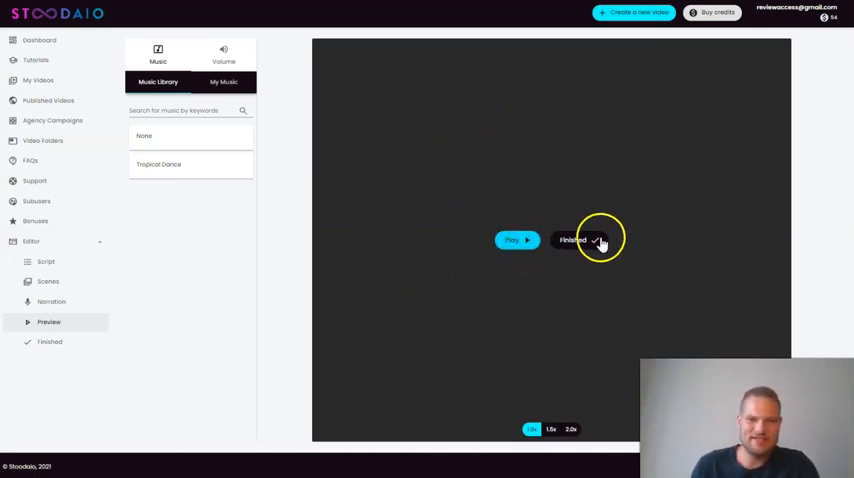
pyautogui.moveTo(186, 110)
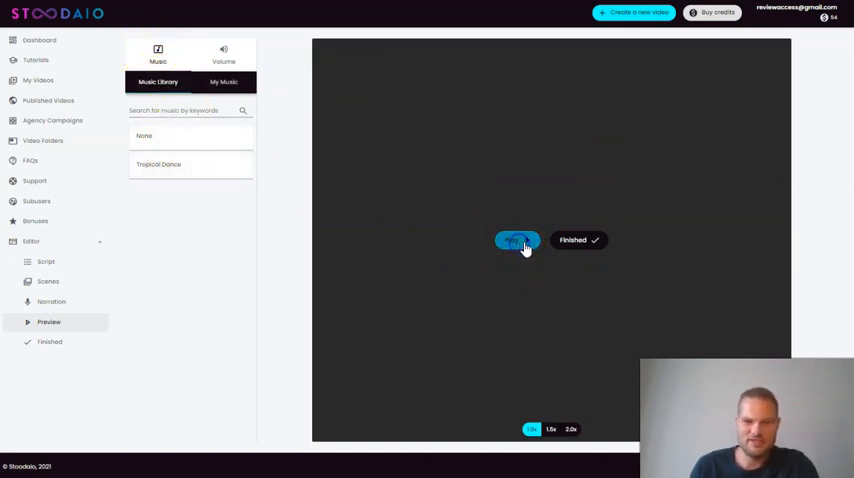
# Step: Play the preview and apply narration volume 1 with music volume 0.14
pyautogui.click(517, 240)
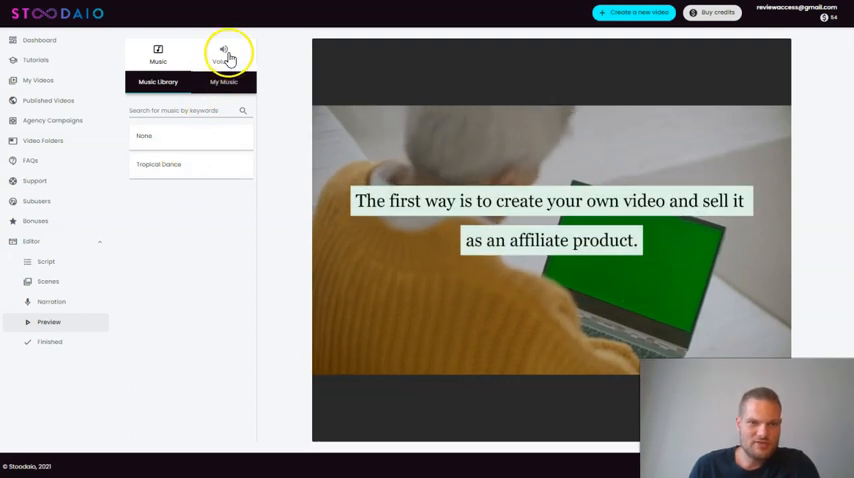
pyautogui.click(223, 52)
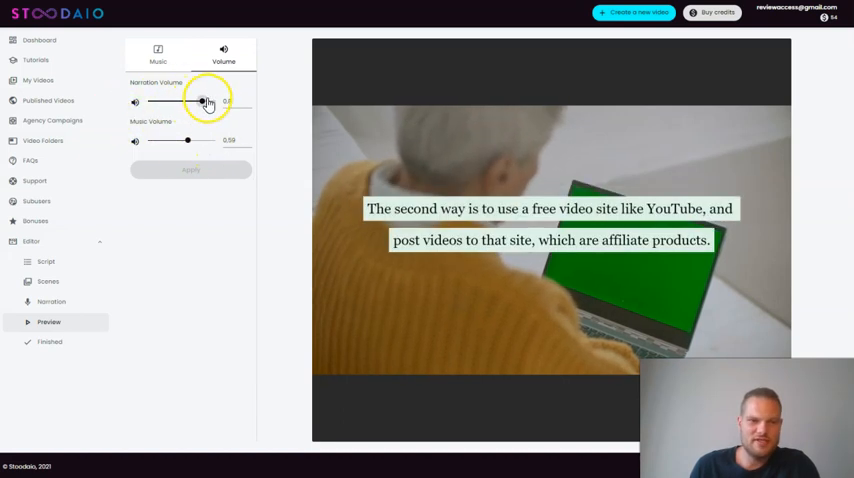
pyautogui.moveTo(203, 101); pyautogui.dragTo(214, 101)
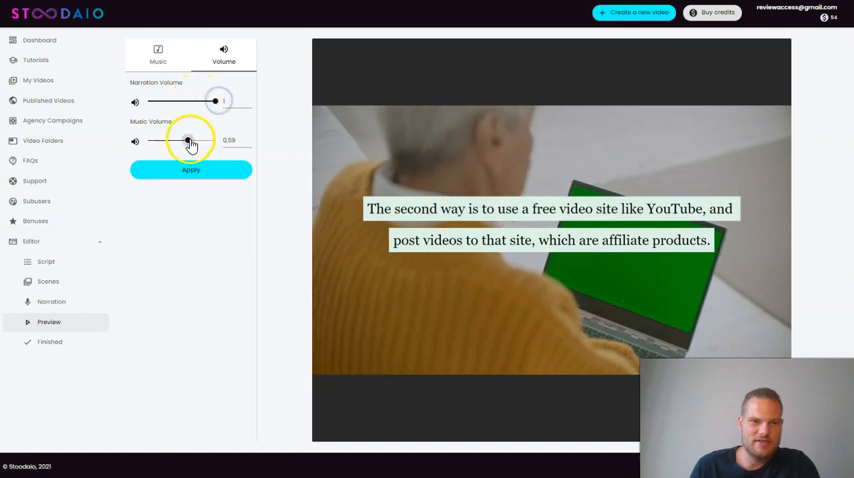
pyautogui.moveTo(190, 140); pyautogui.dragTo(163, 140)
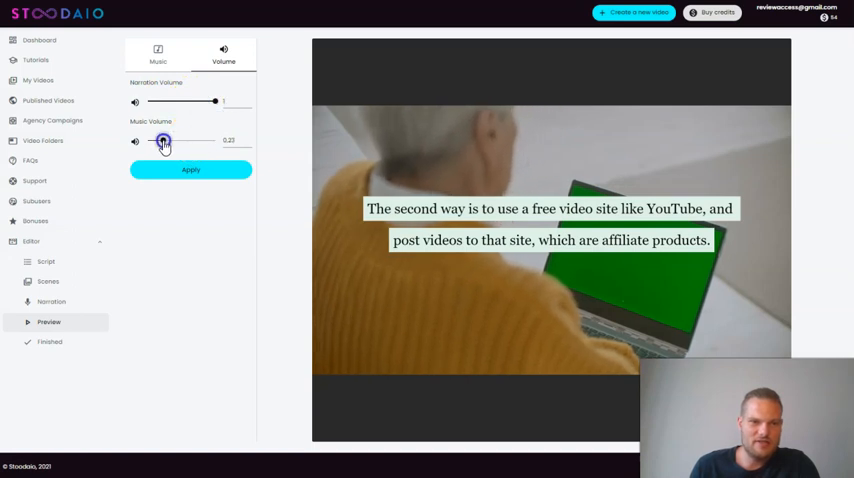
pyautogui.moveTo(164, 141); pyautogui.dragTo(159, 141)
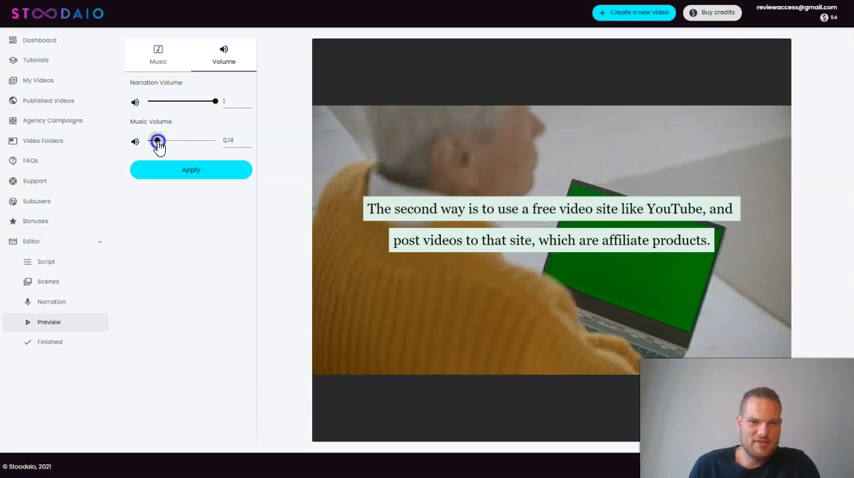
pyautogui.click(190, 169)
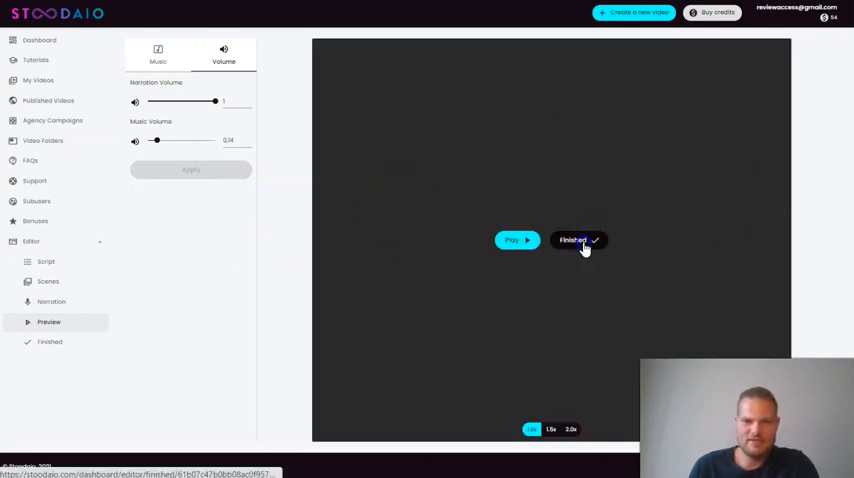
# Step: Mark the video finished and choose Download Video
pyautogui.click(573, 240)
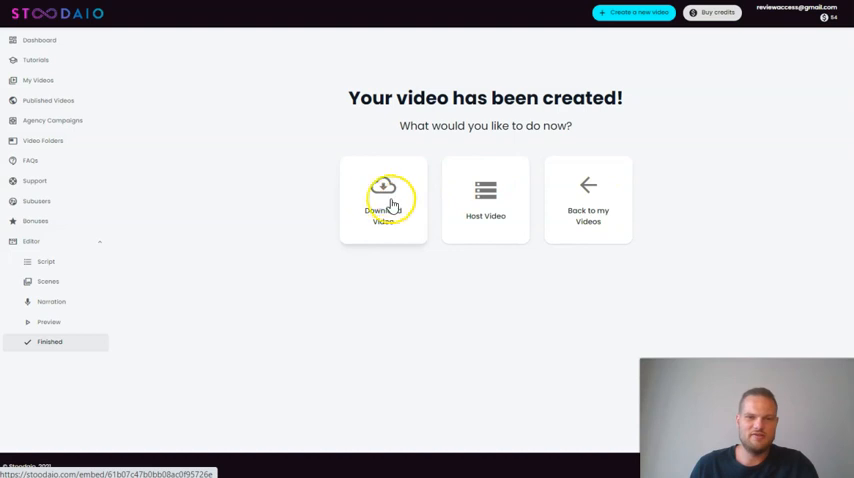
pyautogui.click(383, 199)
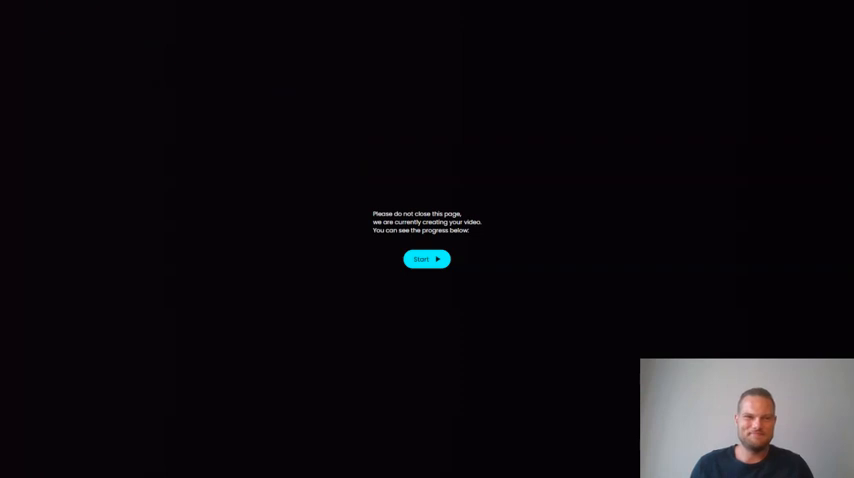
pyautogui.click(427, 259)
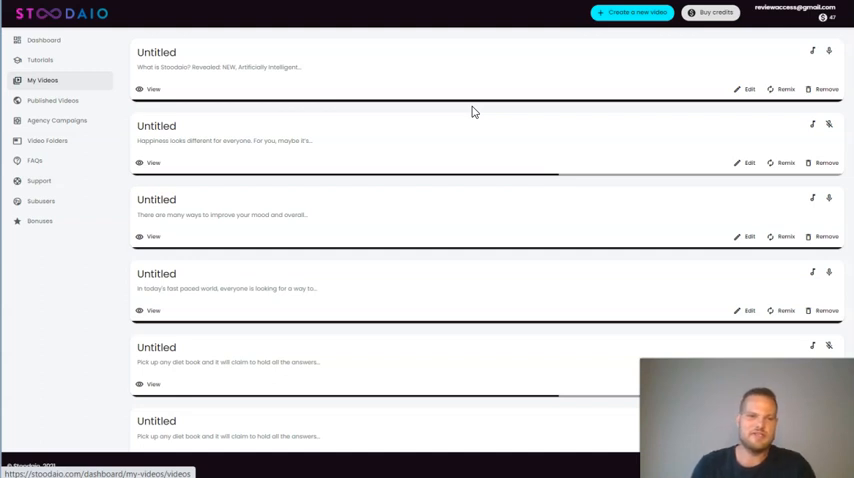
pyautogui.moveTo(43, 83)
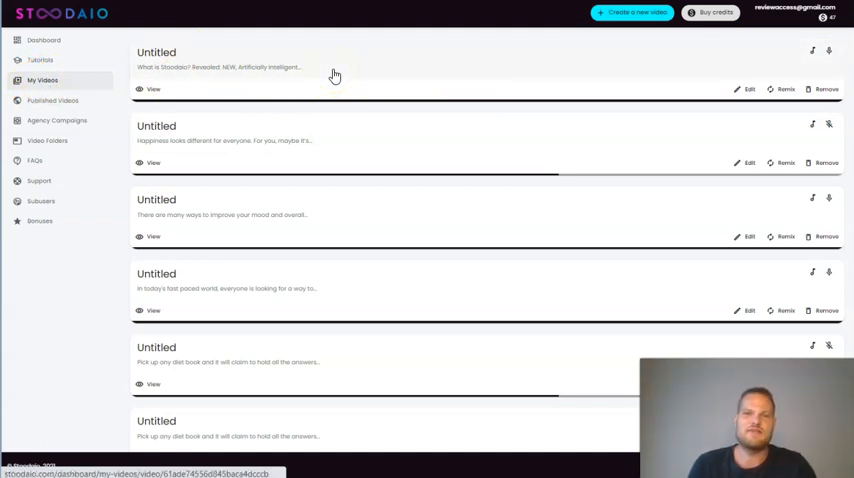
pyautogui.moveTo(615, 107)
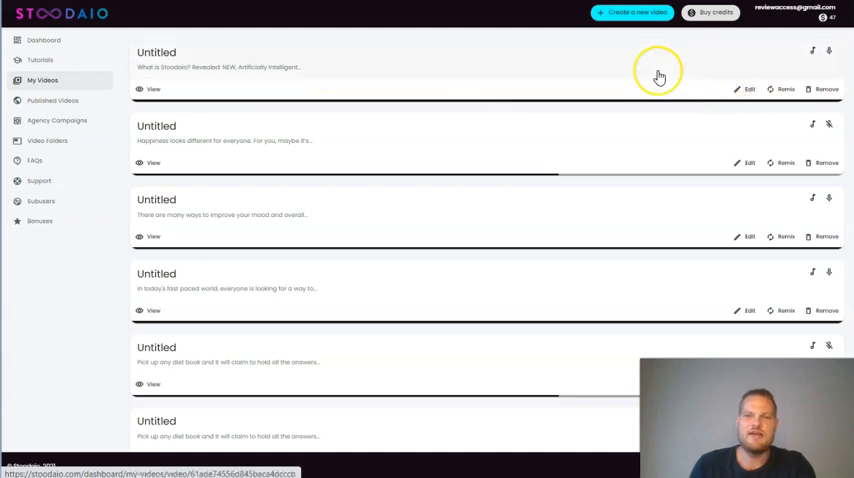
pyautogui.moveTo(659, 77)
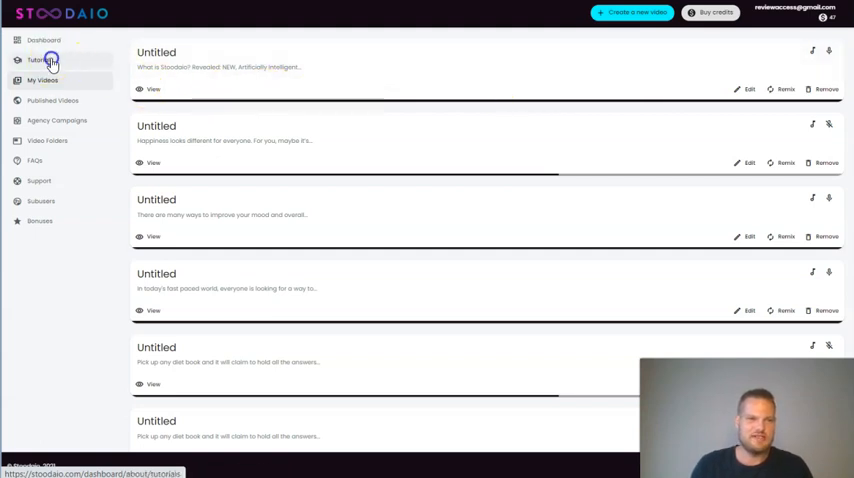
# Step: Browse the Tutorials page down to the downloading, hosting and publishing guides
pyautogui.click(39, 60)
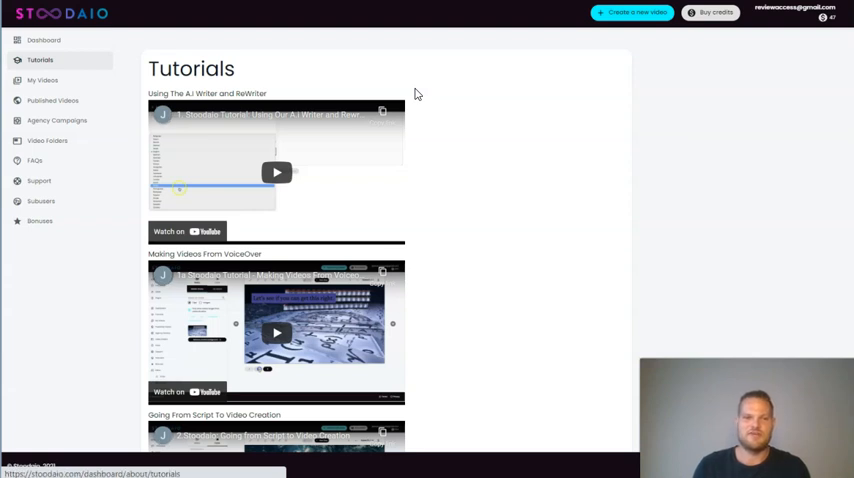
pyautogui.scroll(-3)
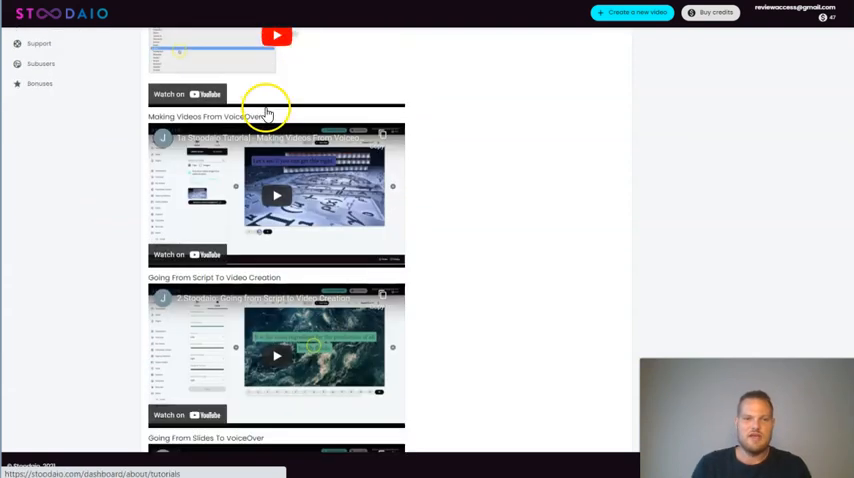
pyautogui.scroll(-3)
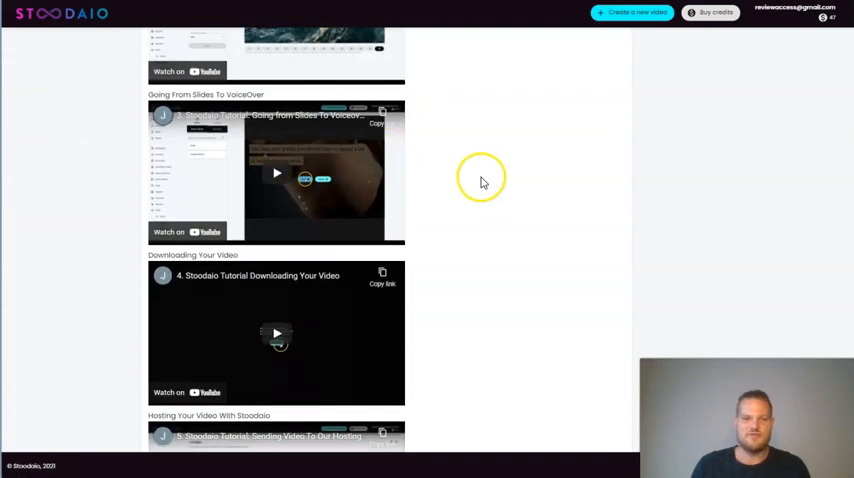
pyautogui.scroll(-3)
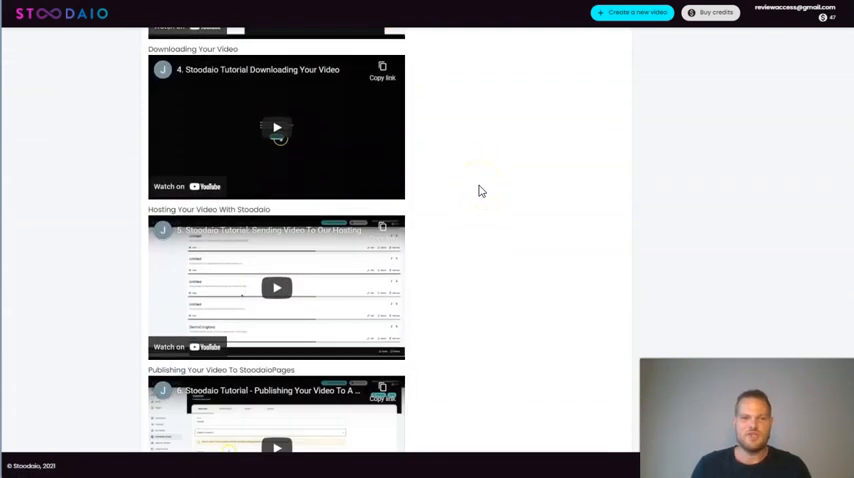
pyautogui.scroll(-3)
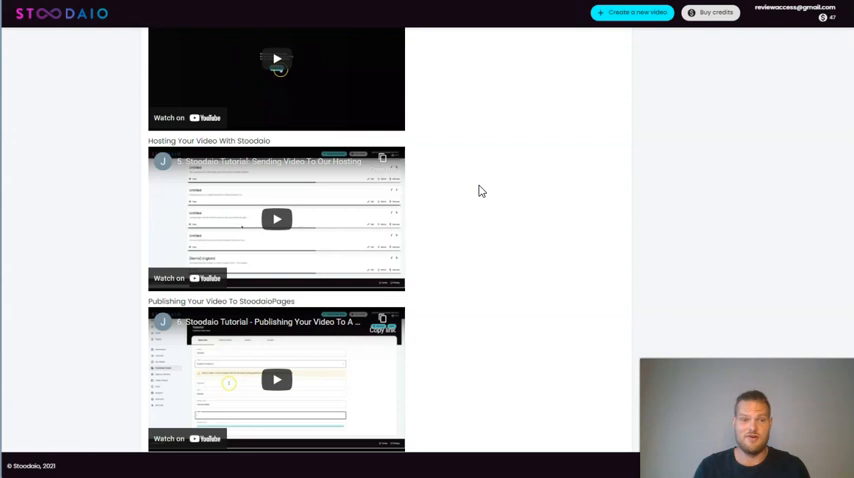
pyautogui.moveTo(452, 180)
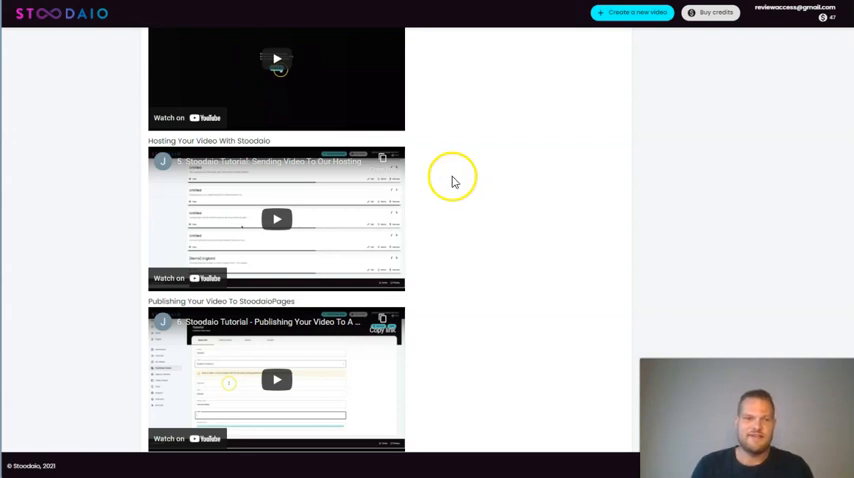
pyautogui.moveTo(494, 189)
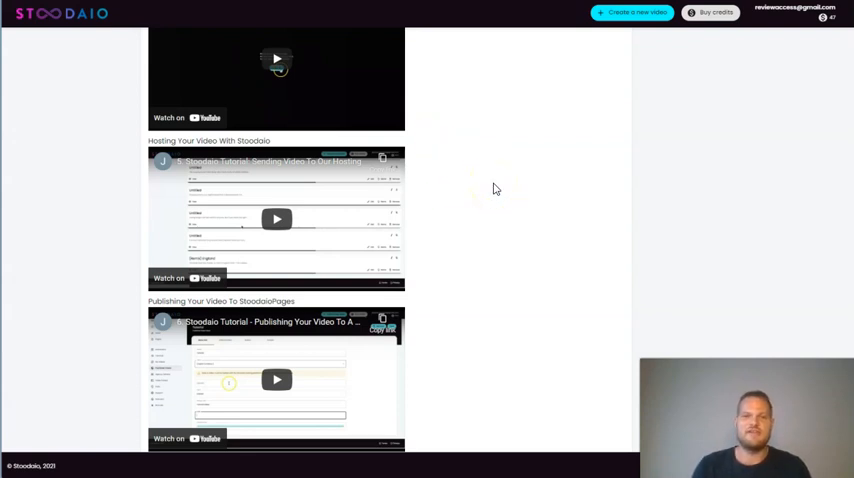